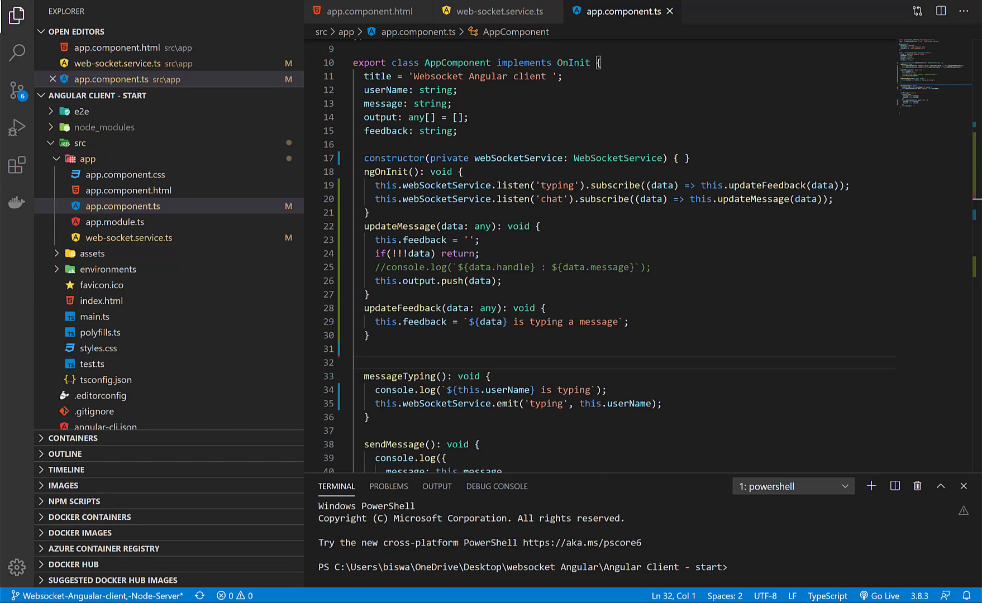
{"action": "mouse_move", "coordinate": [325, 274]}
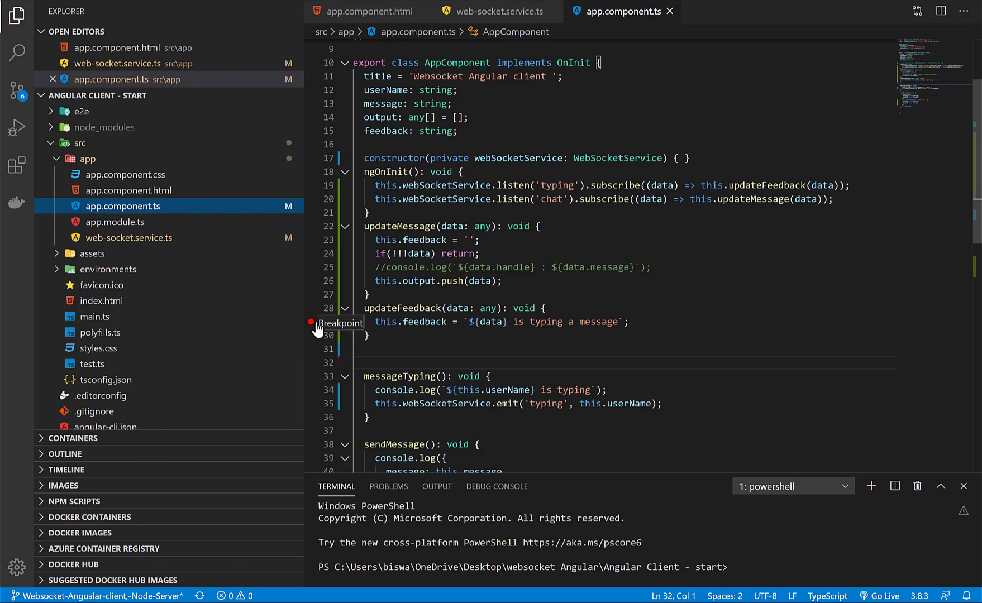
- Show installed extensions and open the Debugger for Chrome details page
{"action": "left_click", "coordinate": [310, 321]}
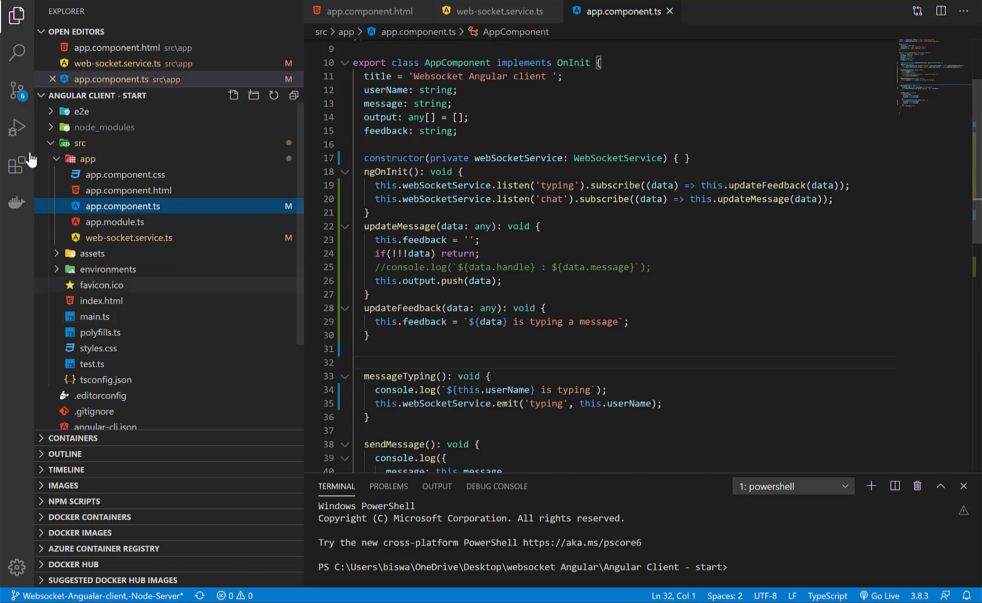
{"action": "mouse_move", "coordinate": [17, 161]}
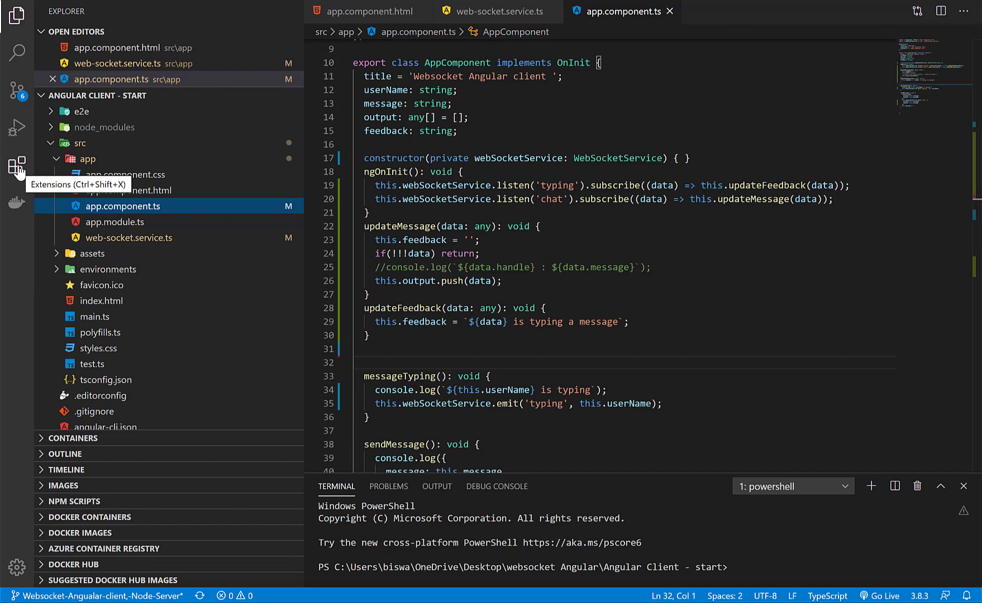
{"action": "left_click", "coordinate": [17, 165]}
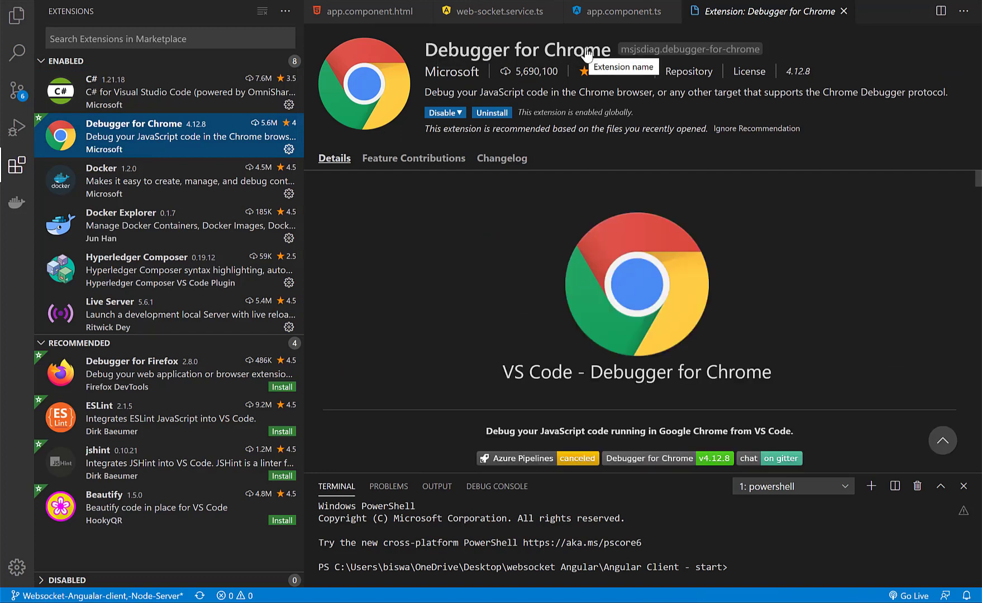
{"action": "mouse_move", "coordinate": [524, 130]}
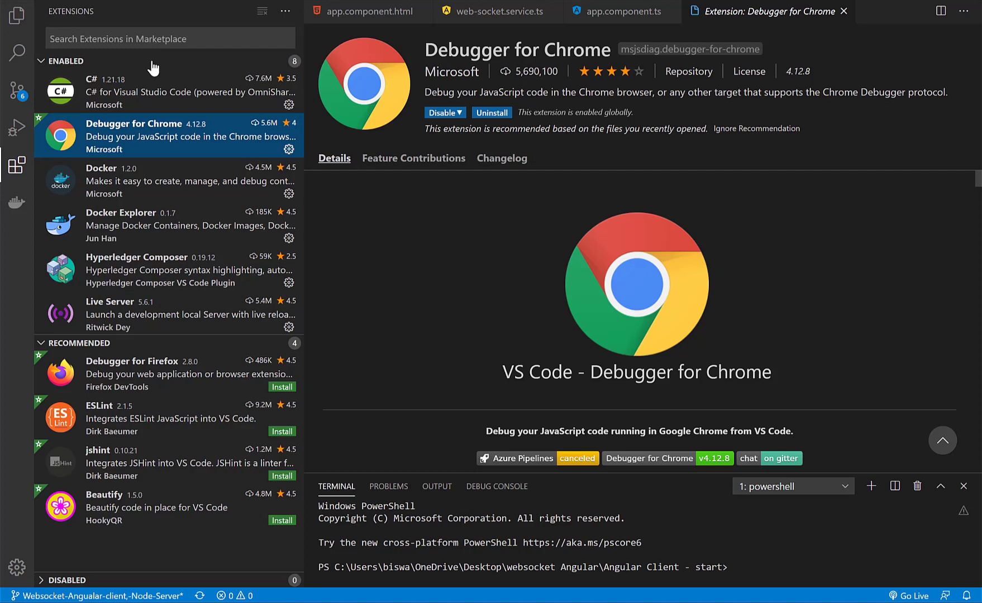
- Return to the Explorer file tree of the project
{"action": "left_click", "coordinate": [17, 14]}
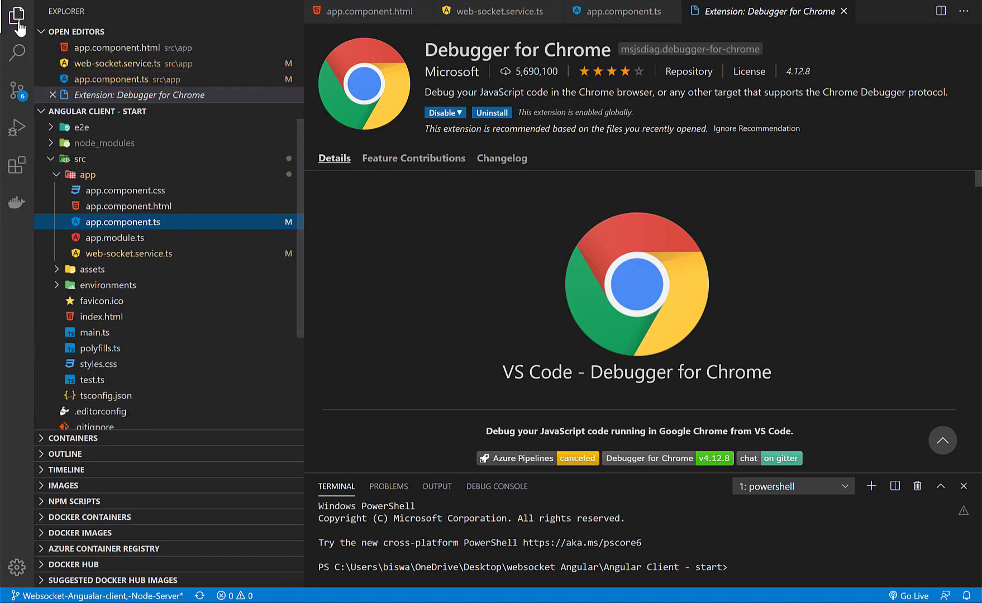
{"action": "mouse_move", "coordinate": [130, 215]}
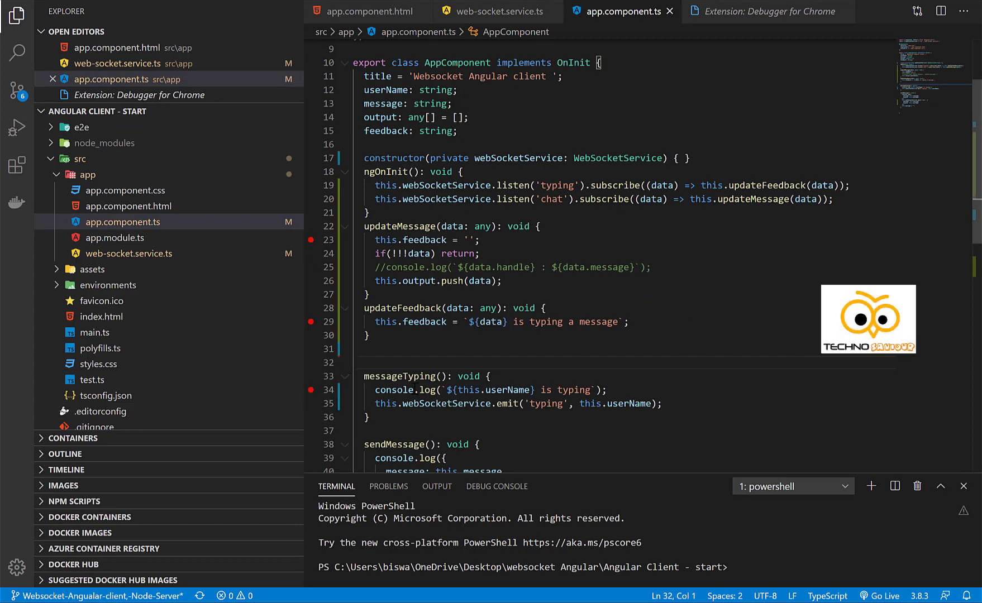
{"action": "mouse_move", "coordinate": [16, 128]}
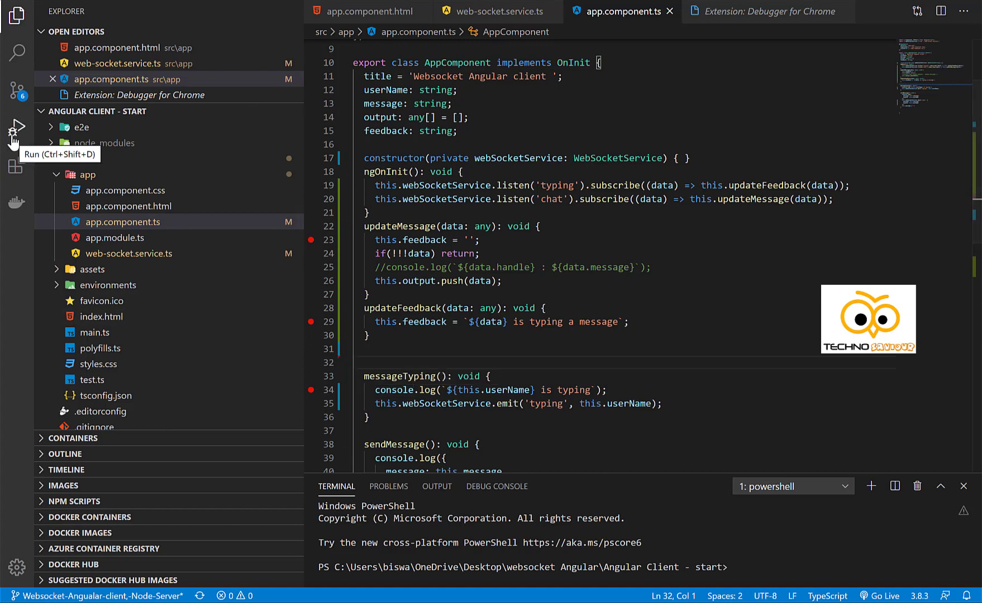
- Generate launch.json from Run and Debug using the Chrome environment
{"action": "left_click", "coordinate": [17, 132]}
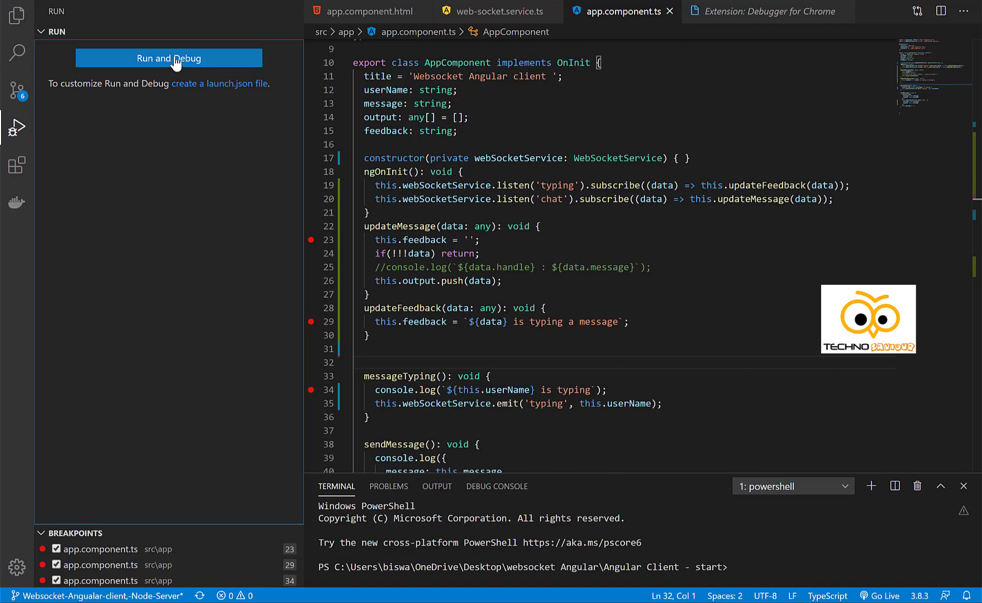
{"action": "left_click", "coordinate": [168, 57]}
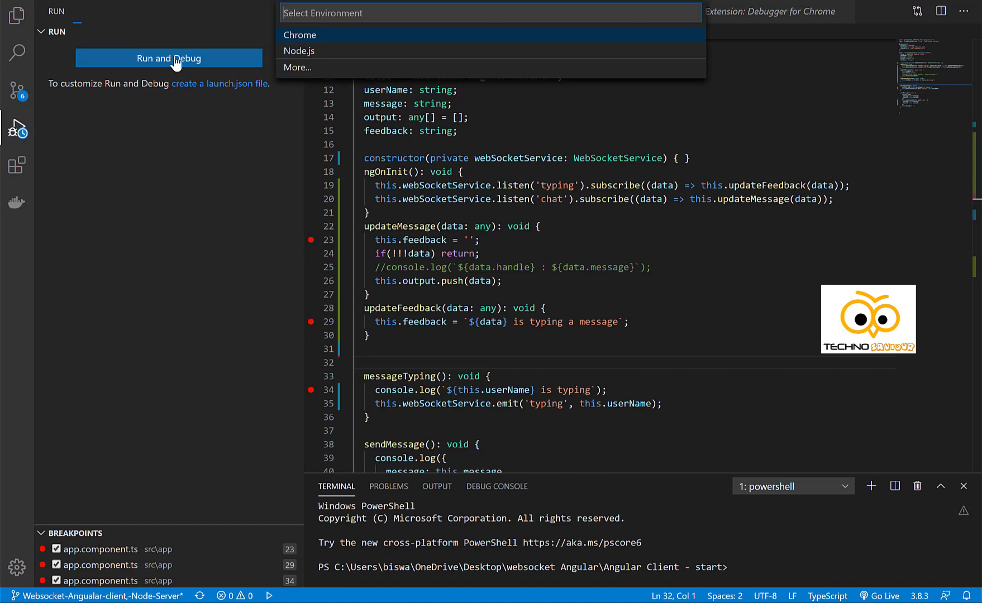
{"action": "left_click", "coordinate": [299, 35]}
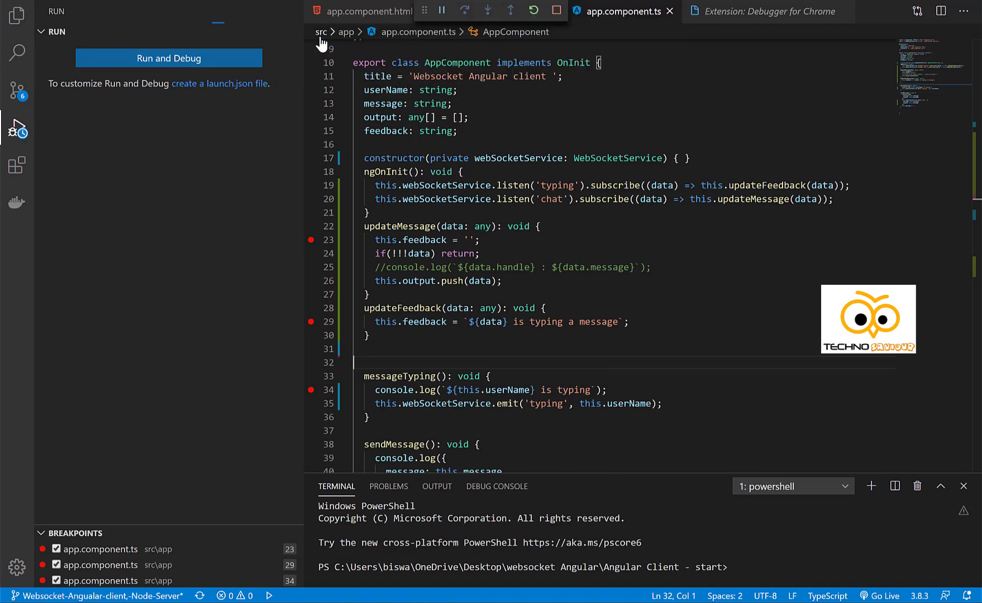
{"action": "left_click", "coordinate": [437, 486]}
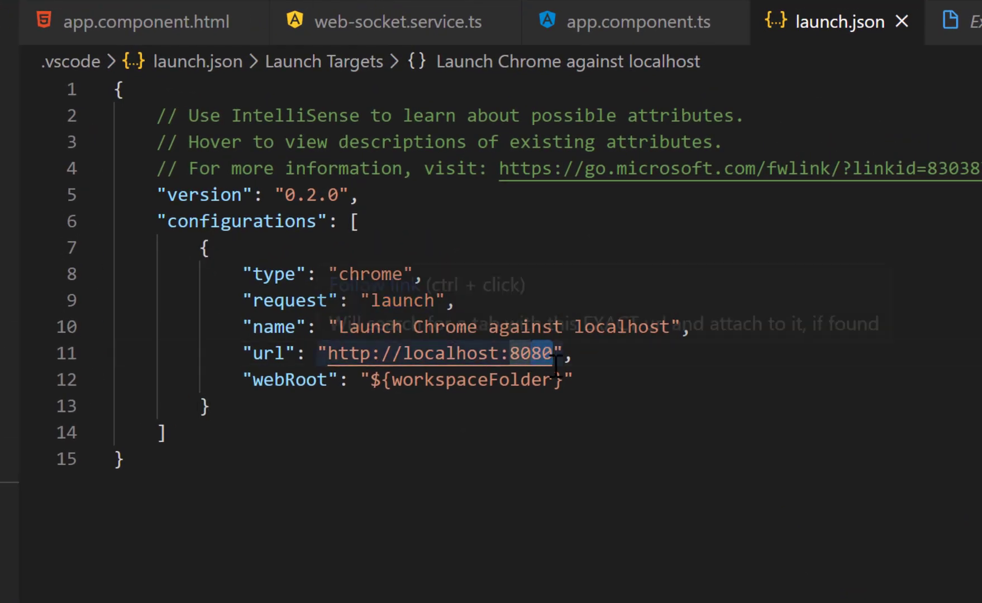
- Change the launch.json url port from 8080 to 4200 and save
{"action": "type", "text": "4"}
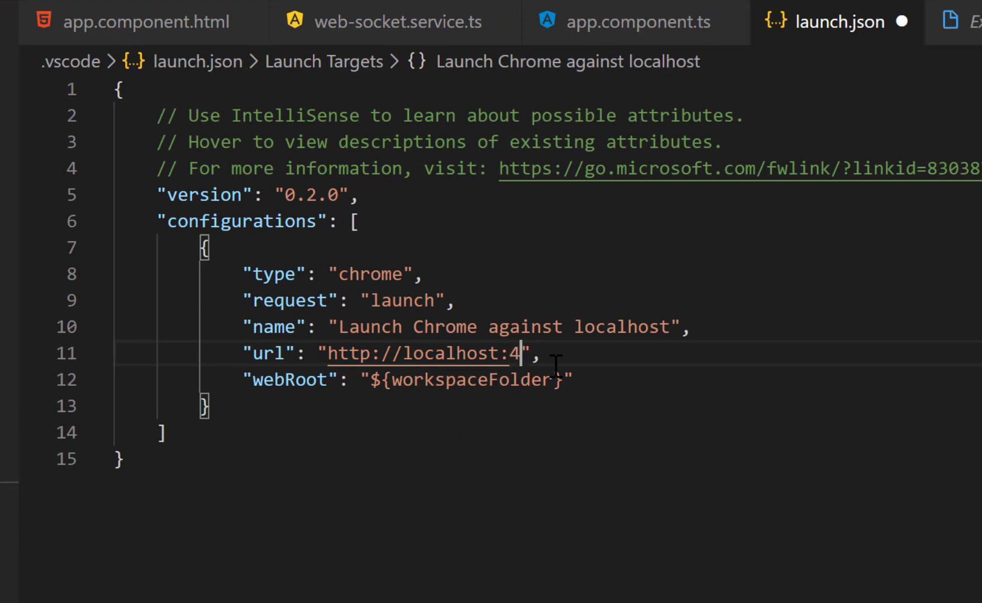
{"action": "type", "text": "200"}
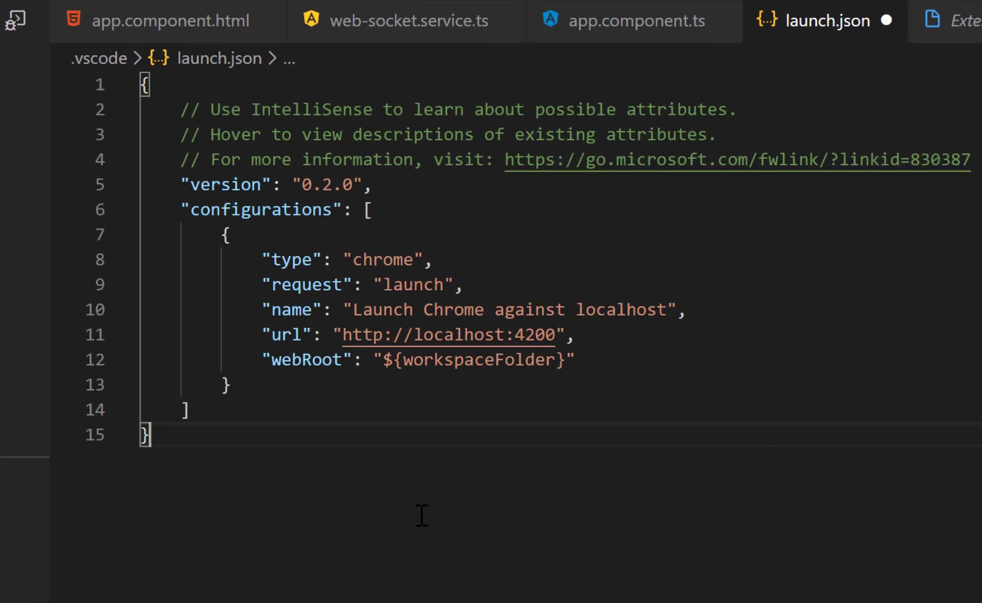
{"action": "left_click", "coordinate": [16, 128]}
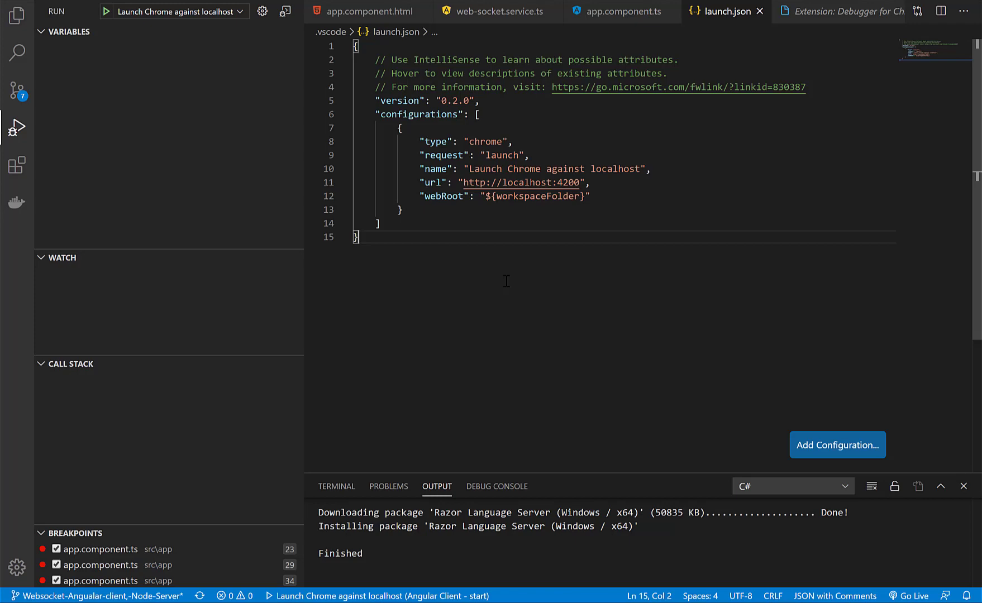
{"action": "mouse_move", "coordinate": [106, 11]}
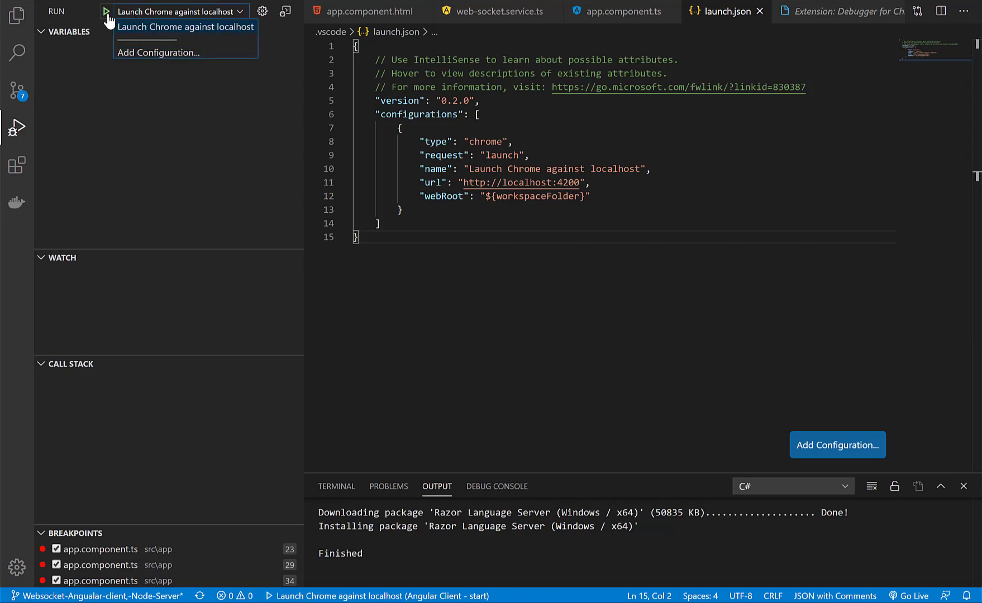
- Start debugging with 'Launch Chrome against localhost' to open the chat app
{"action": "left_click", "coordinate": [107, 11]}
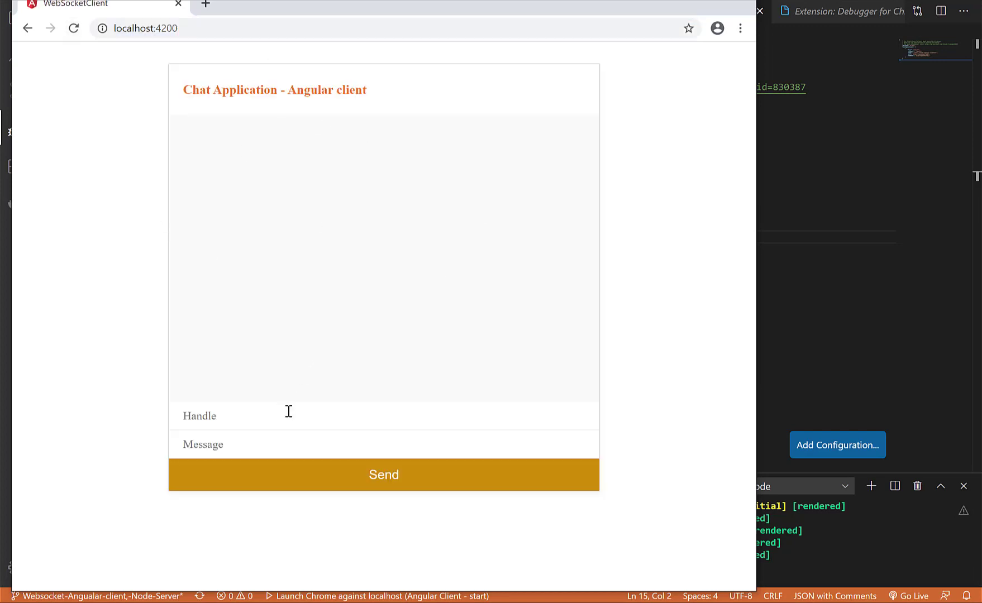
- Type 'Biswa' into the Handle field to hit the messageTyping breakpoint
{"action": "type", "text": "Biswa"}
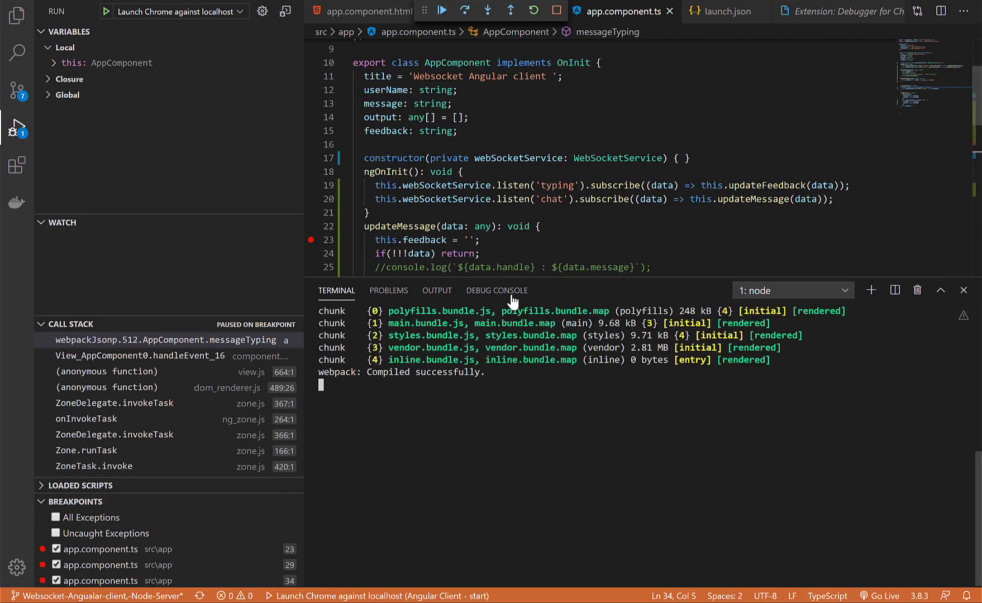
- Step over line 34 to log 'Biswa is typing', then stop debugging
{"action": "left_click", "coordinate": [496, 290]}
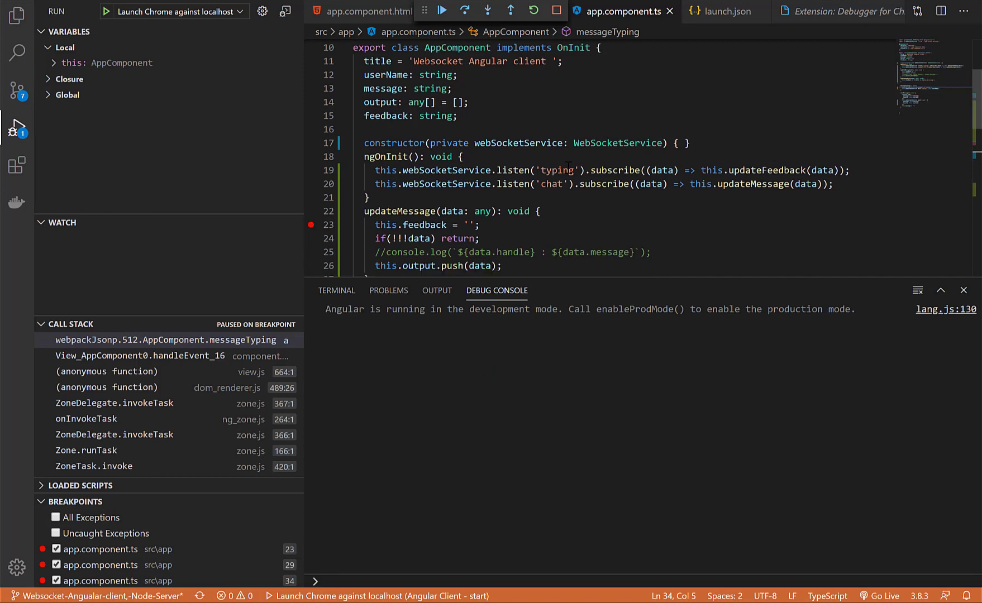
{"action": "scroll", "scroll_direction": "down", "scroll_amount": 3}
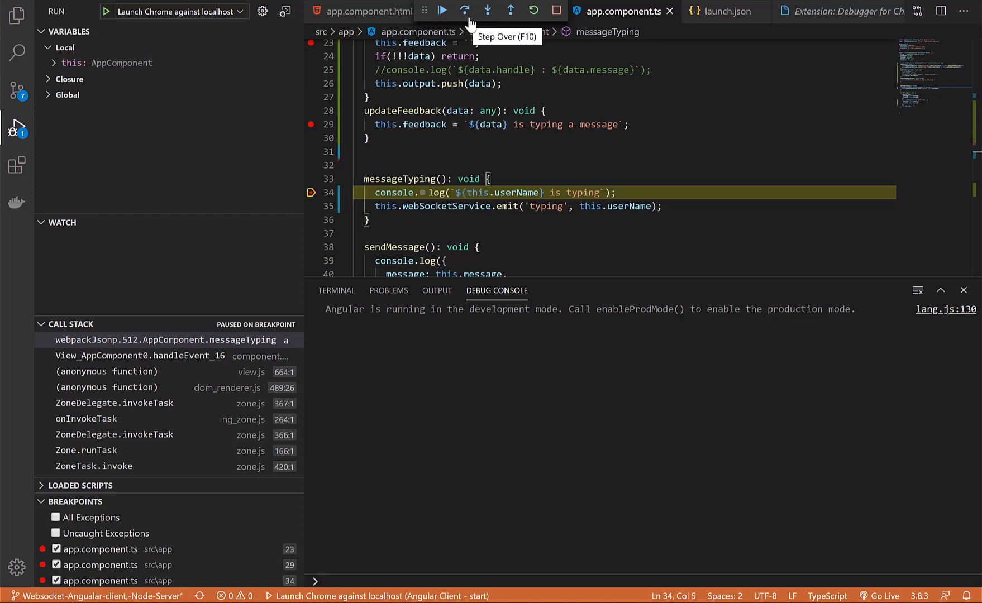
{"action": "mouse_move", "coordinate": [534, 12]}
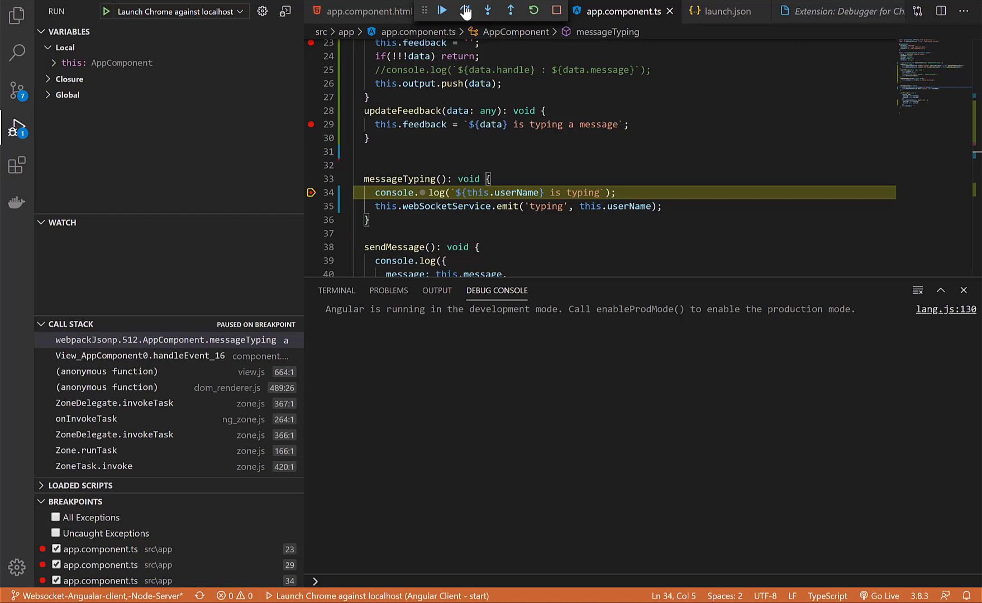
{"action": "left_click", "coordinate": [465, 11]}
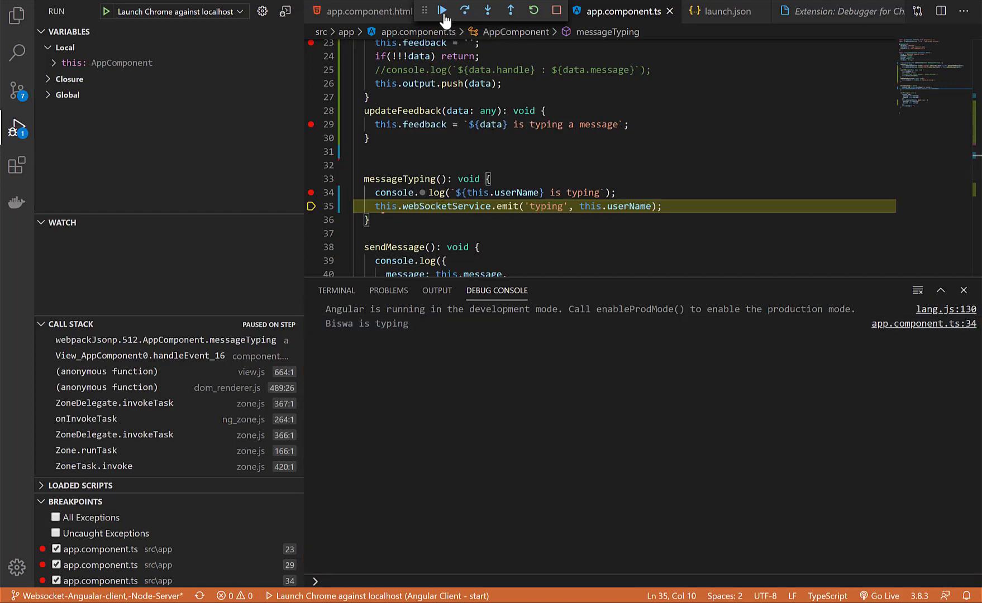
{"action": "left_click", "coordinate": [468, 12]}
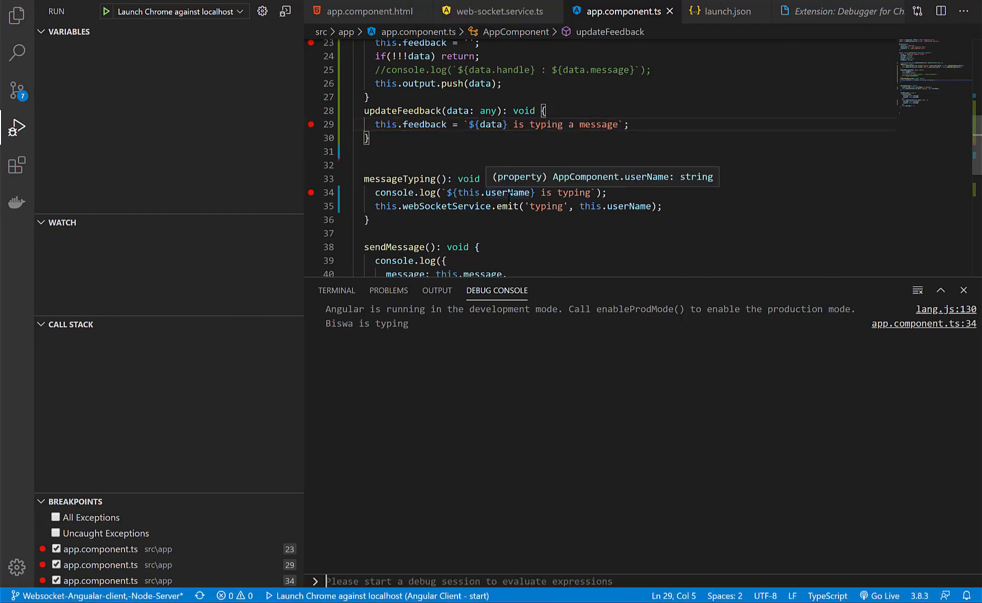
{"action": "mouse_move", "coordinate": [357, 562]}
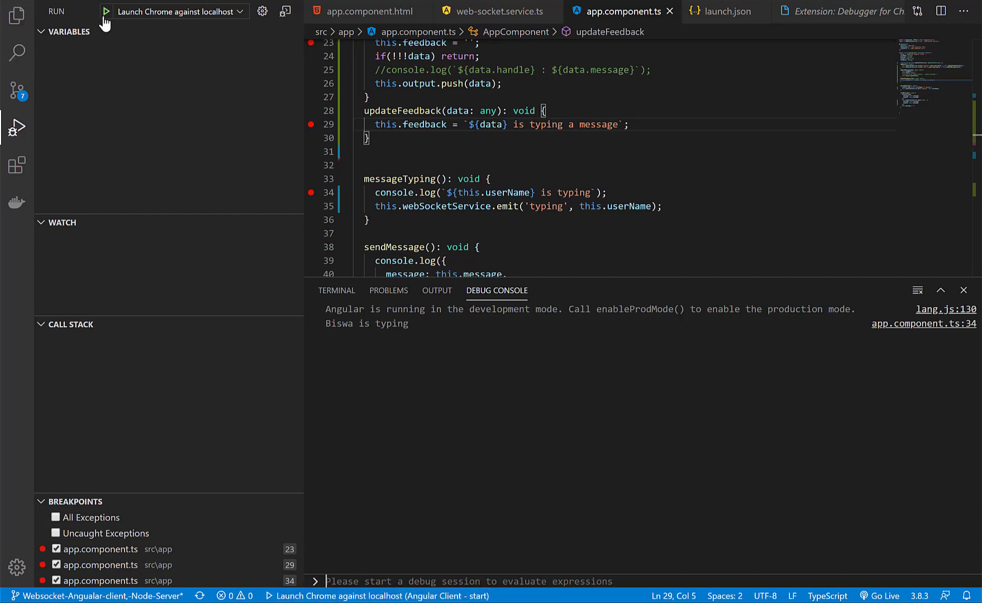
- Restart the 'Launch Chrome against localhost' debug session, opening Chrome on Google
{"action": "left_click", "coordinate": [107, 11]}
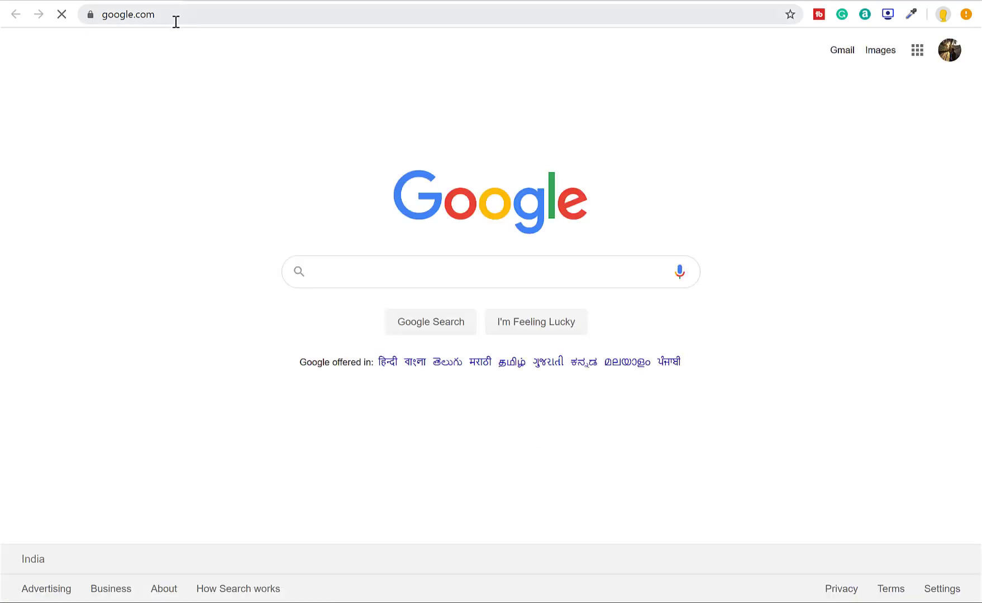
- Load localhost:4200, enter 'Biswa' in the chat form, and open DevTools
{"action": "left_click", "coordinate": [125, 15]}
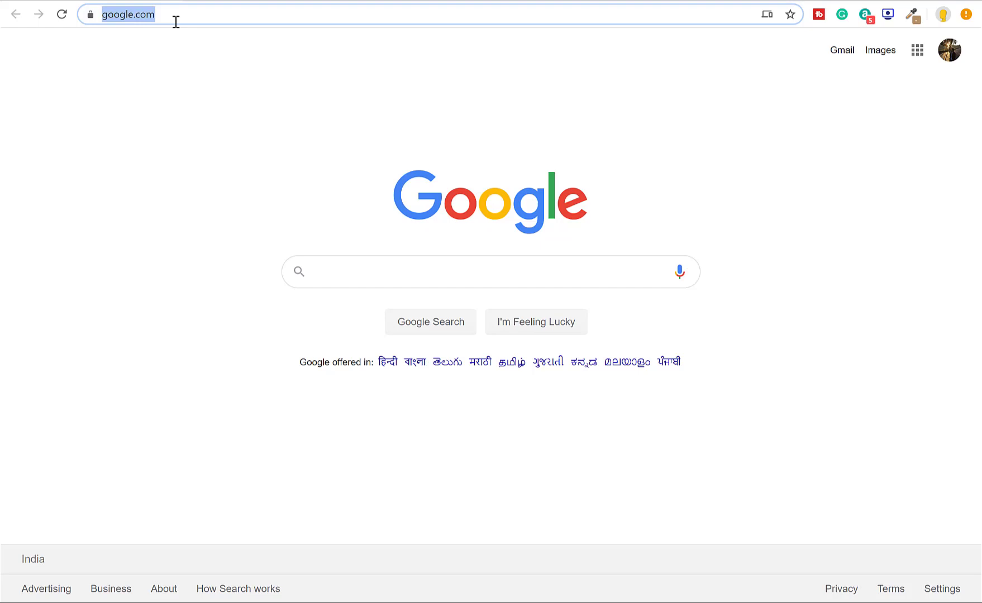
{"action": "mouse_move", "coordinate": [190, 4]}
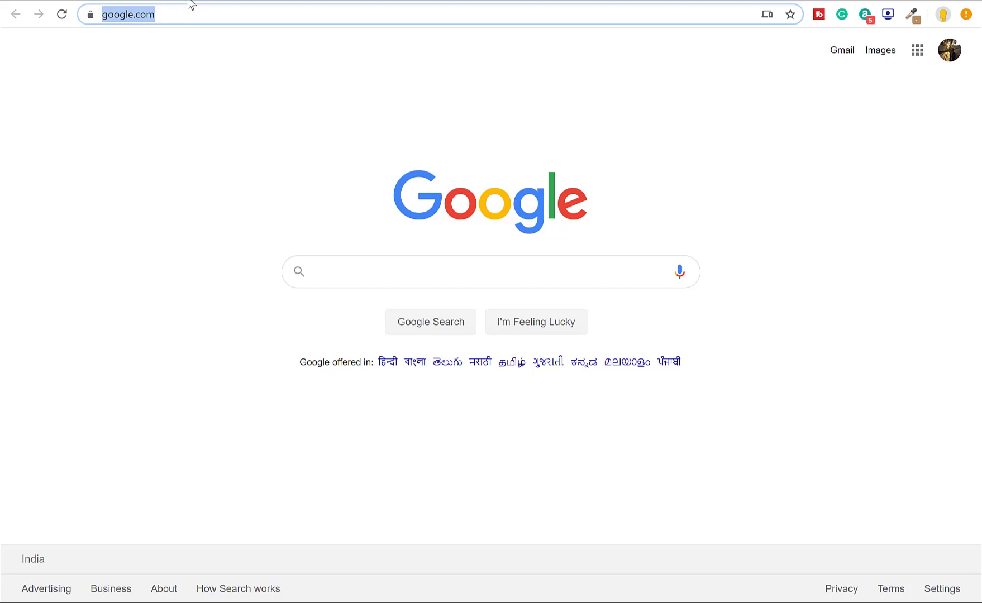
{"action": "type", "text": "http://localhost"}
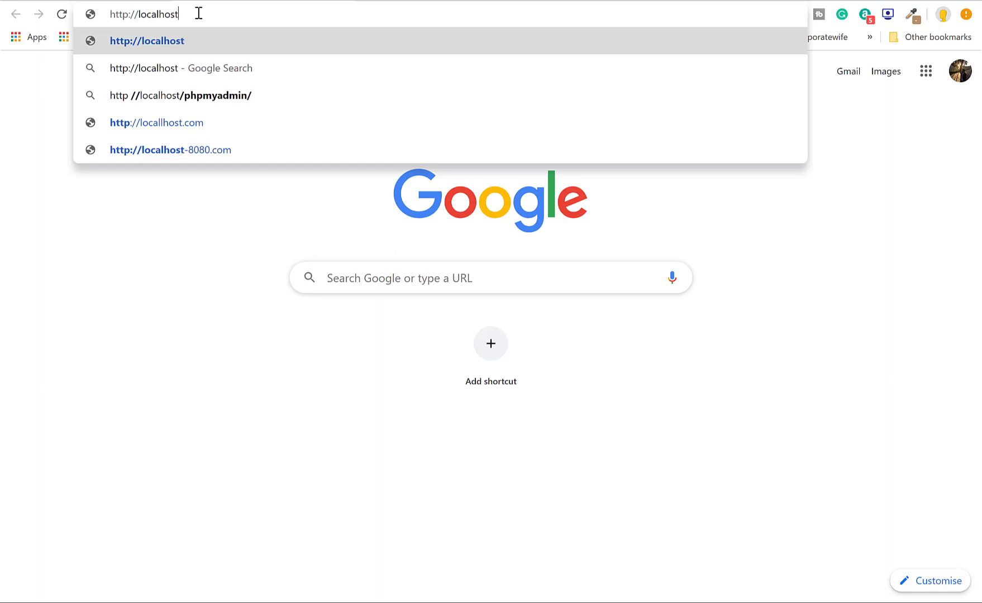
{"action": "type", "text": "localhost:4200"}
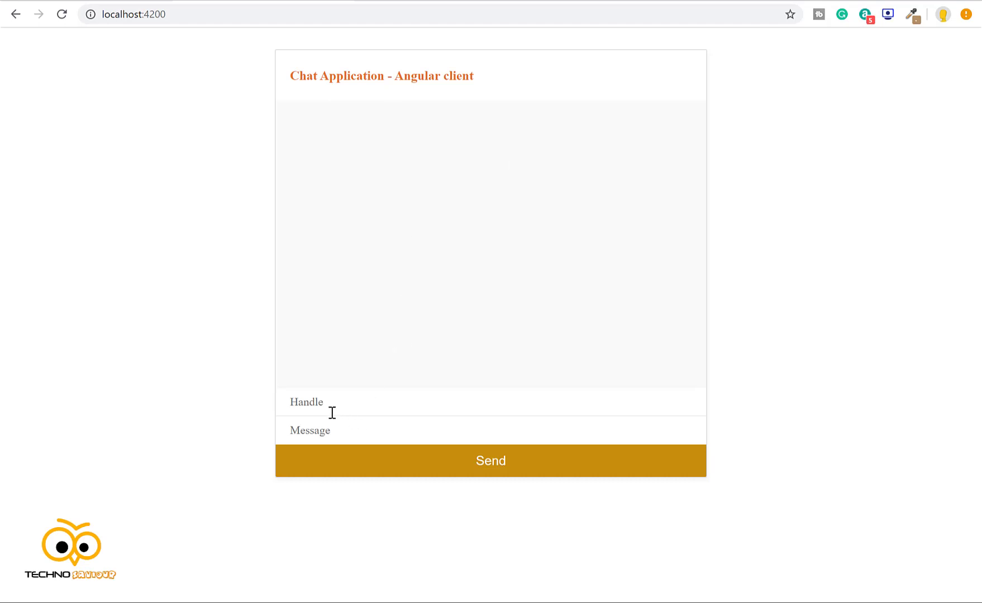
{"action": "type", "text": "Biswa"}
{"action": "type", "text": "Test"}
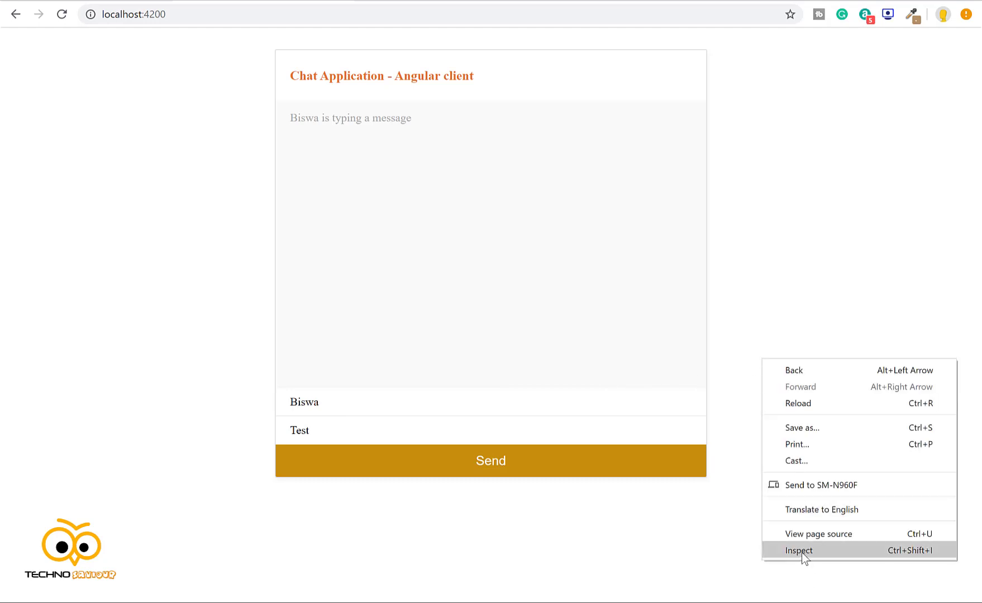
{"action": "left_click", "coordinate": [799, 550]}
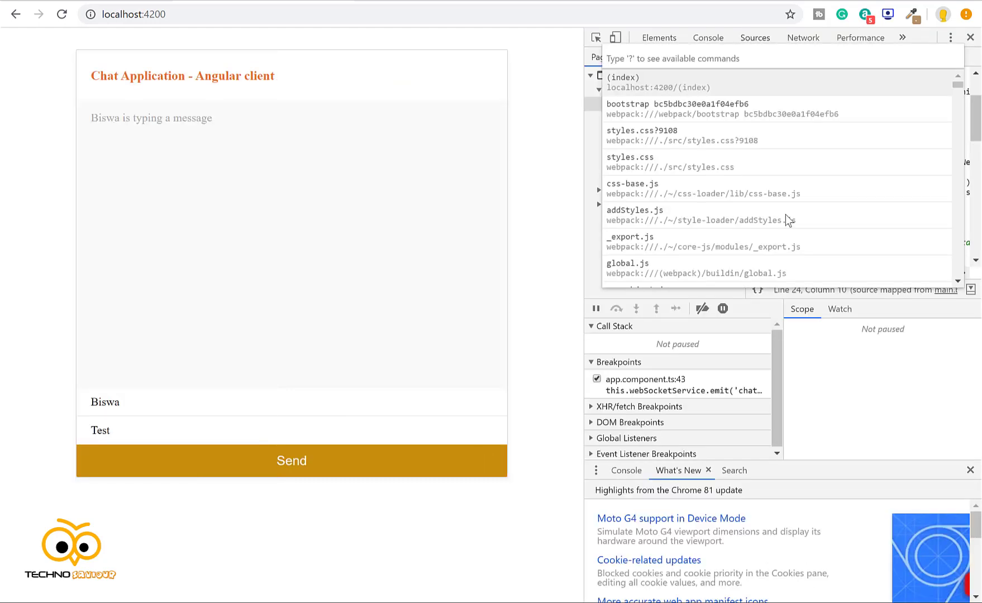
{"action": "type", "text": "app"}
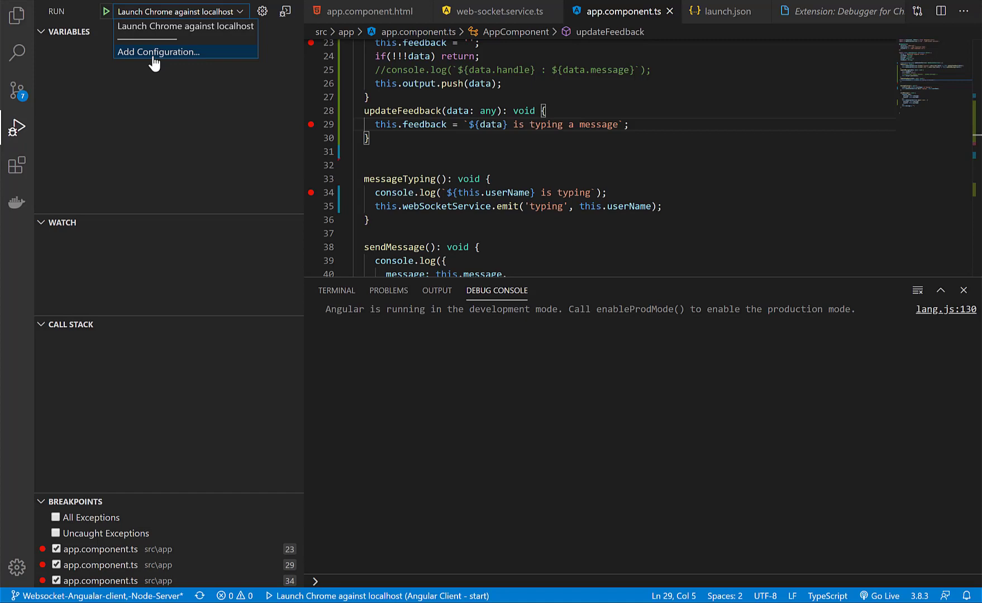
- Add a 'Chrome: Attach' configuration on port 9222 and select Attach to Chrome
{"action": "left_click", "coordinate": [158, 52]}
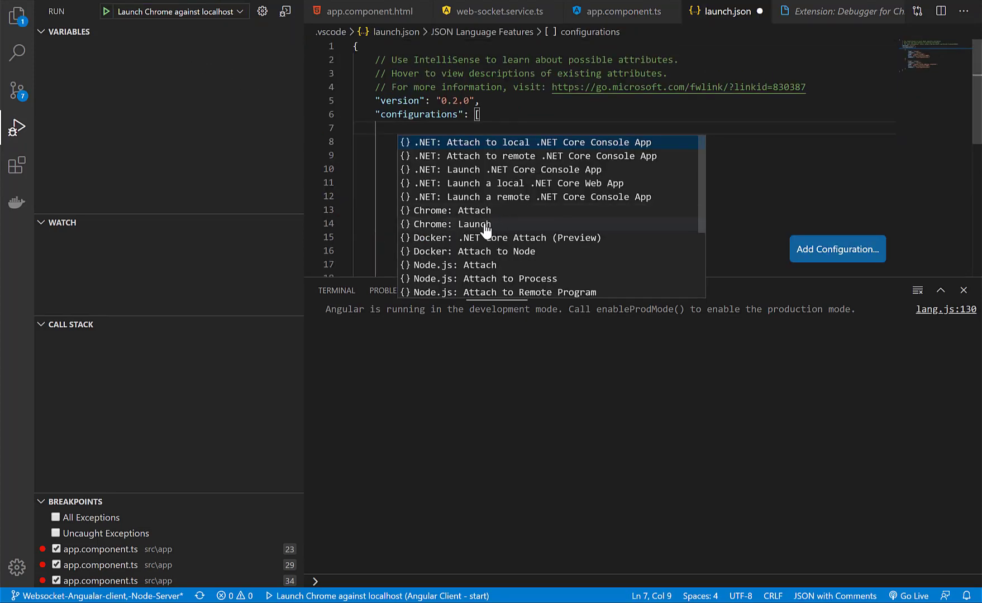
{"action": "left_click", "coordinate": [450, 210]}
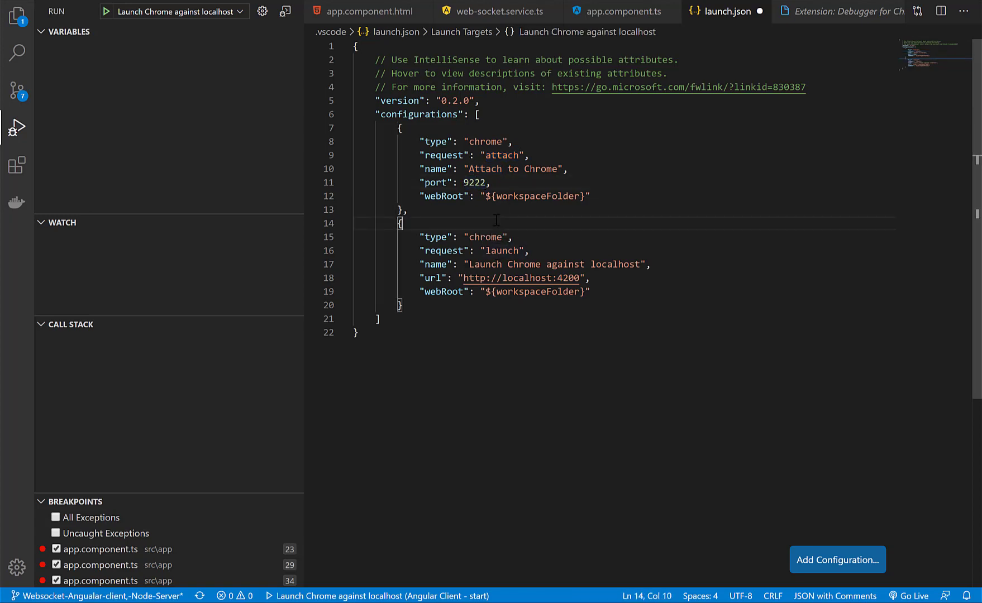
{"action": "left_click", "coordinate": [177, 11]}
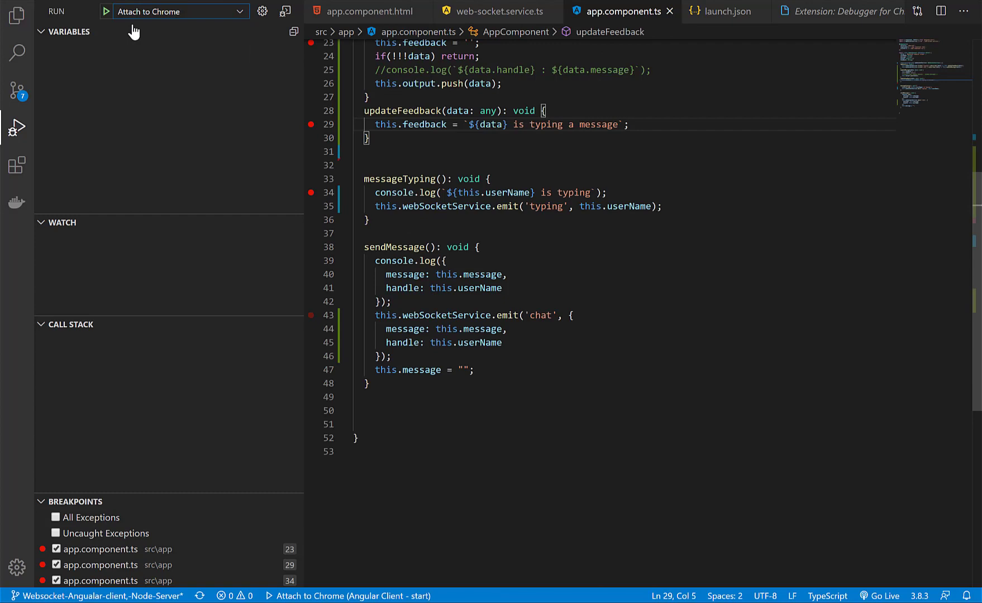
- Try attaching to Chrome, hit the port 9222 connection-refused error, and reopen launch.json
{"action": "left_click", "coordinate": [107, 12]}
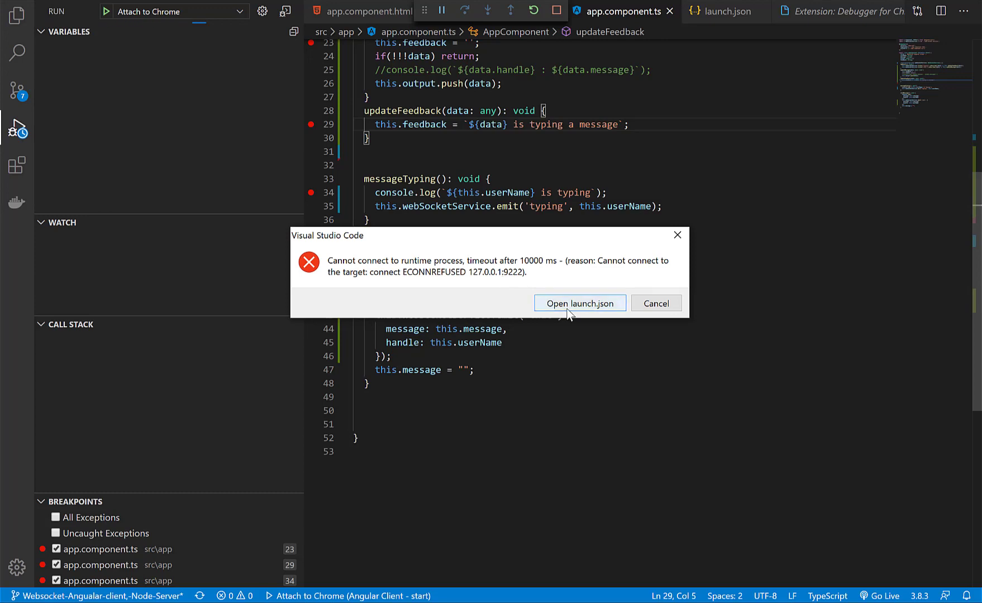
{"action": "left_click", "coordinate": [579, 303]}
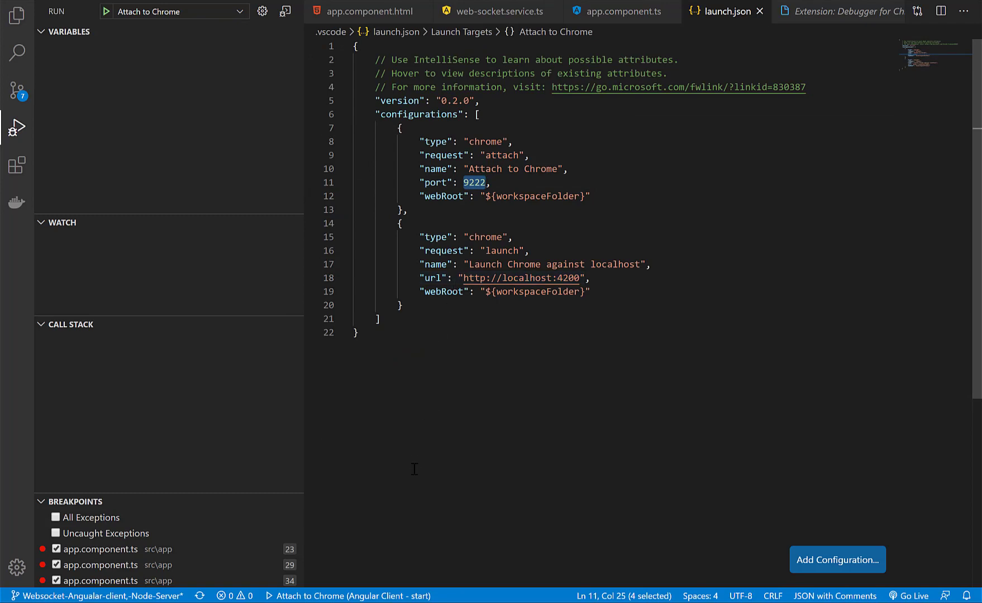
{"action": "mouse_move", "coordinate": [404, 523]}
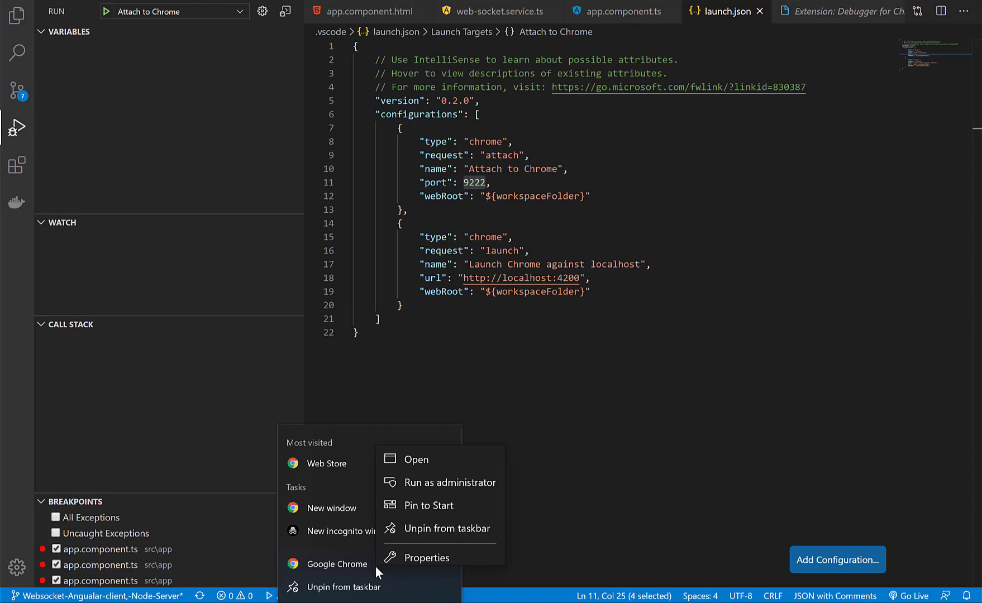
- Set the Chrome taskbar shortcut target to chrome.exe --remote-debugging-port=9222 and apply it
{"action": "left_click", "coordinate": [428, 558]}
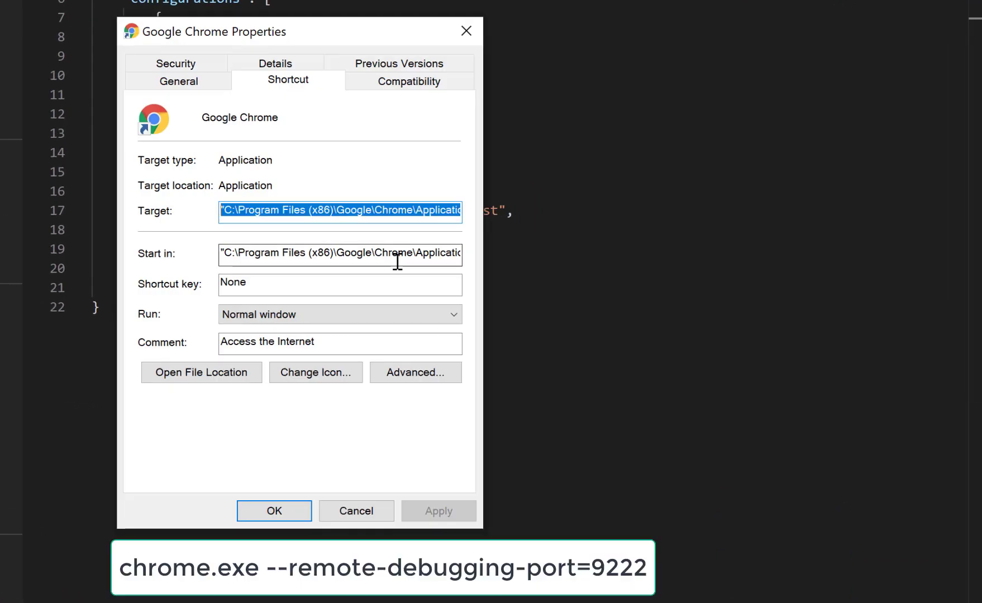
{"action": "type", "text": "chrome.exe\""}
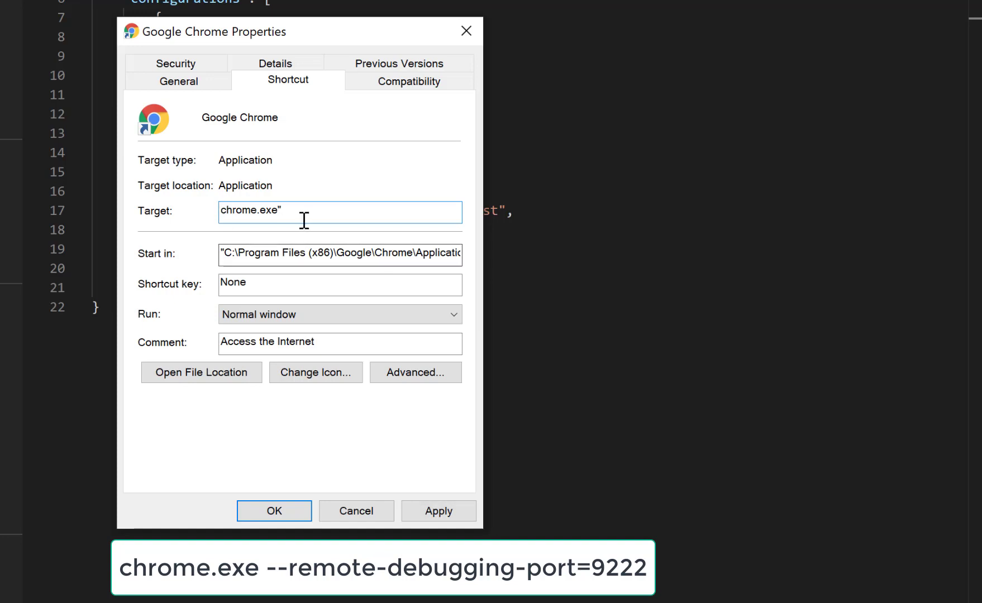
{"action": "type", "text": "--remote-debugging-port=9222"}
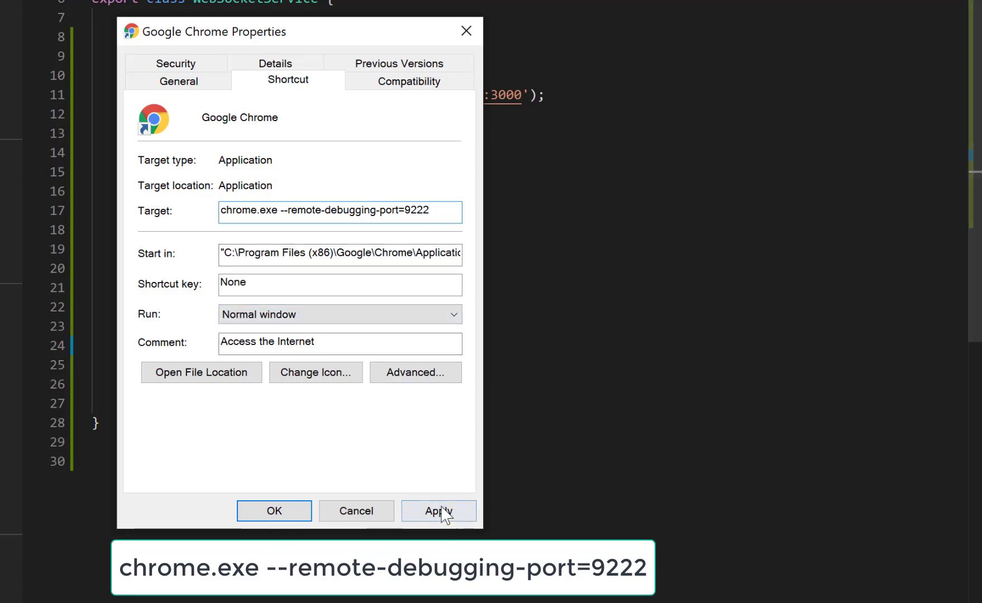
{"action": "left_click", "coordinate": [438, 511]}
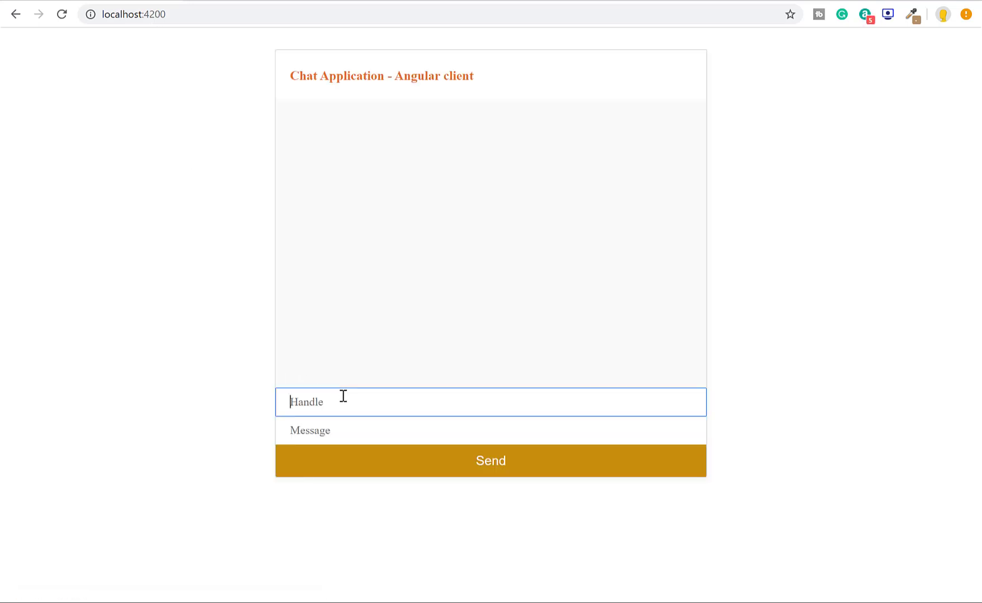
- Enter handle 'Biswa' and message 'Hi' in the chat app, then resume past the breakpoint
{"action": "type", "text": "Biswa"}
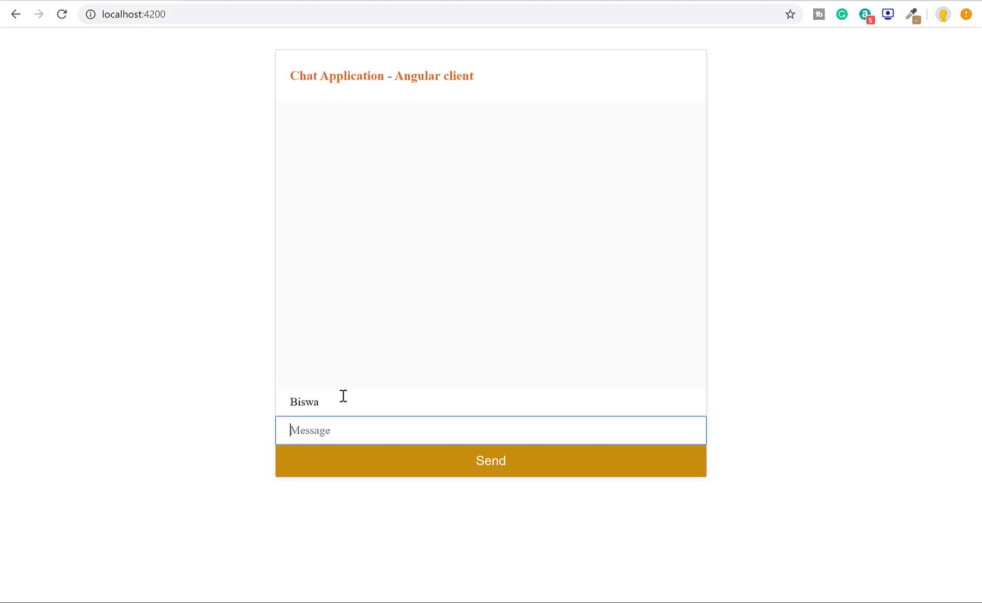
{"action": "type", "text": "Hi"}
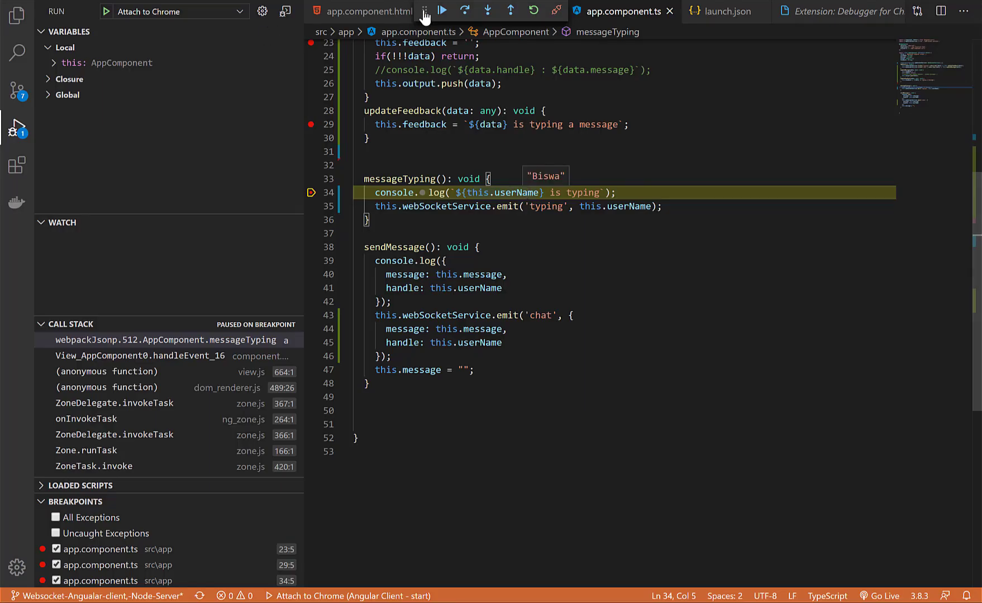
{"action": "left_click", "coordinate": [443, 11]}
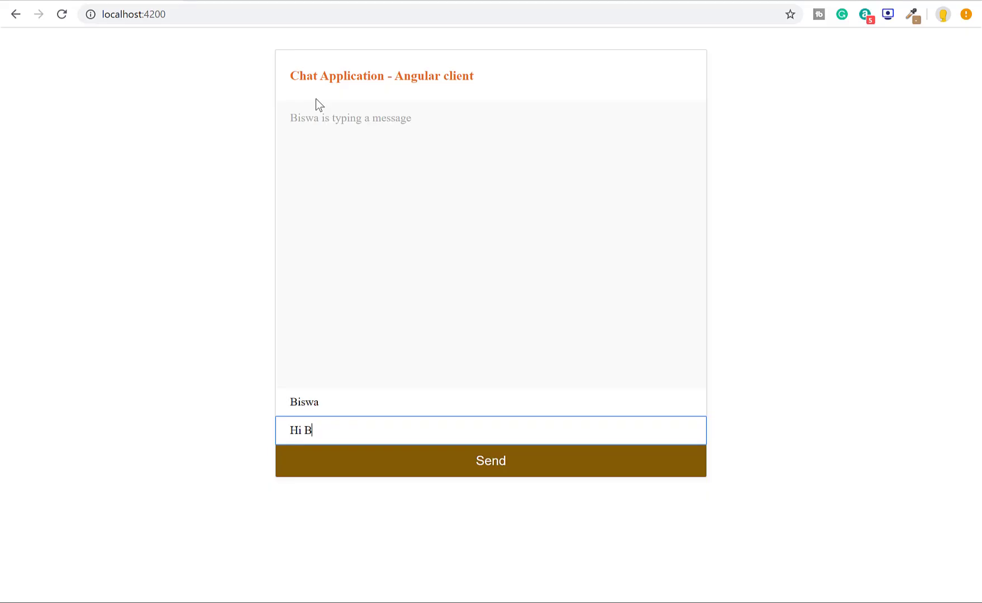
- Type 'yo' in the chat app and resume past the updateFeedback breakpoint
{"action": "left_click", "coordinate": [141, 14]}
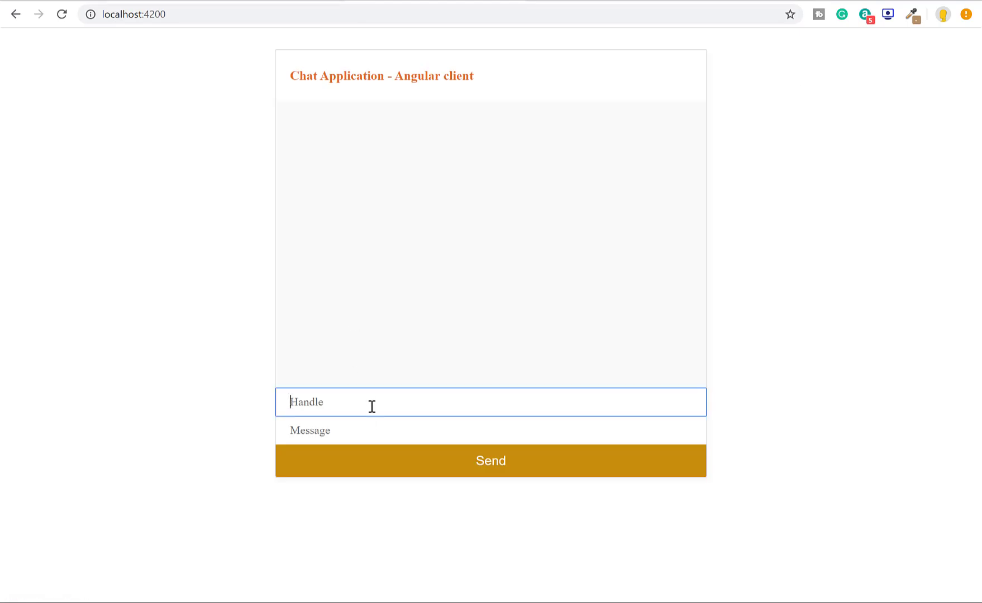
{"action": "type", "text": "y"}
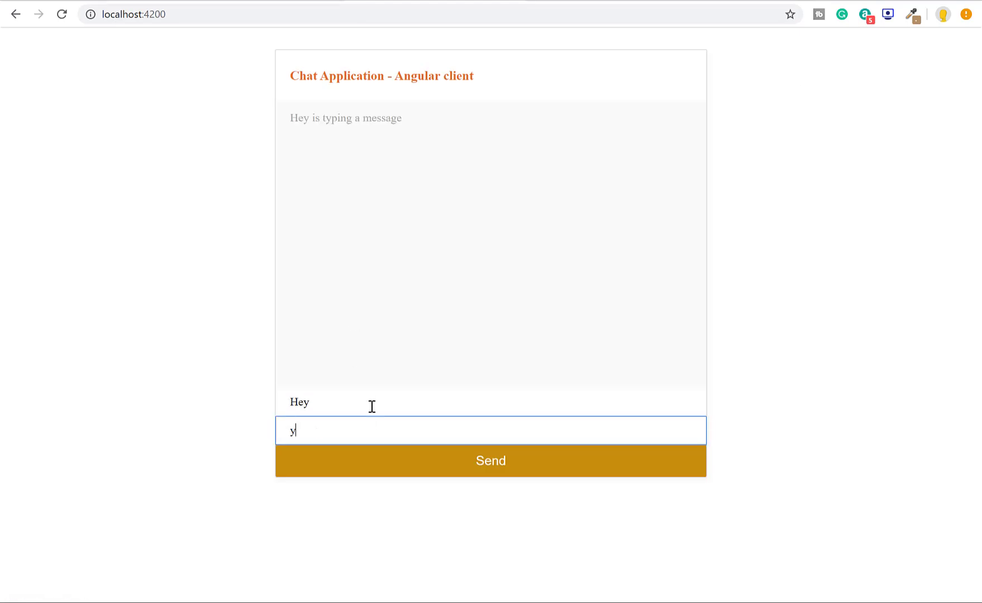
{"action": "type", "text": "o"}
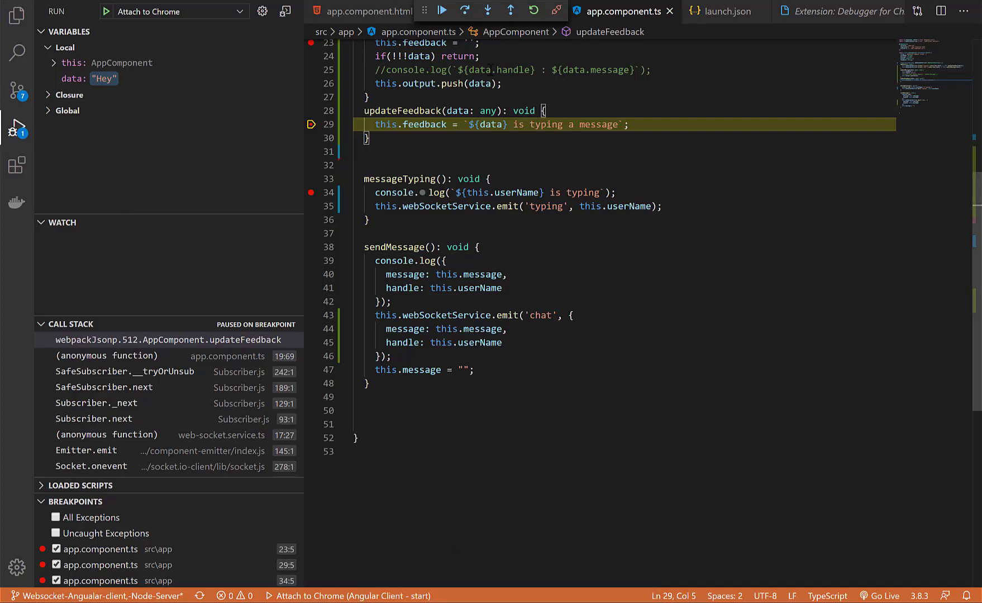
{"action": "mouse_move", "coordinate": [496, 124]}
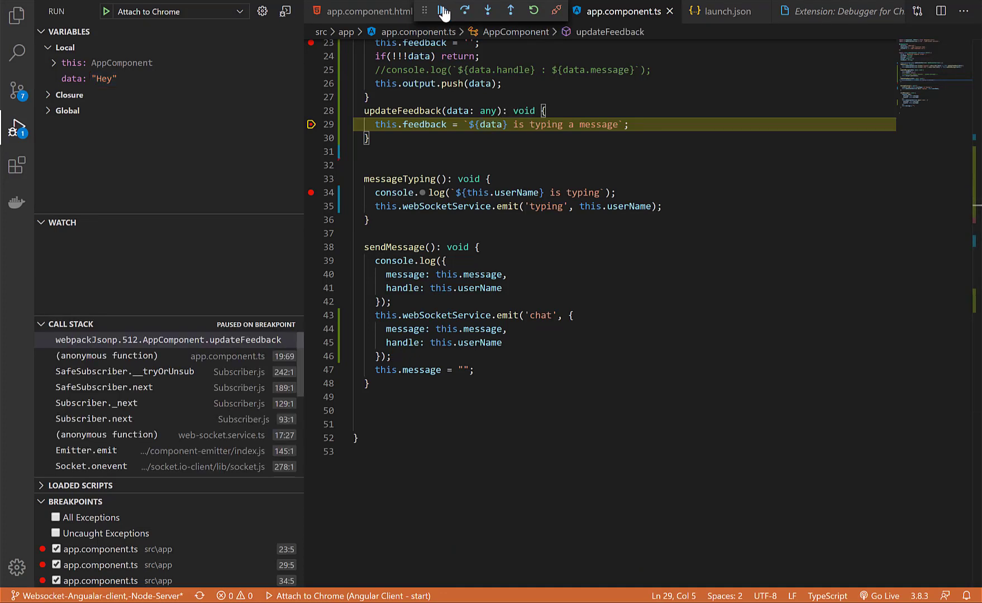
{"action": "left_click", "coordinate": [442, 11]}
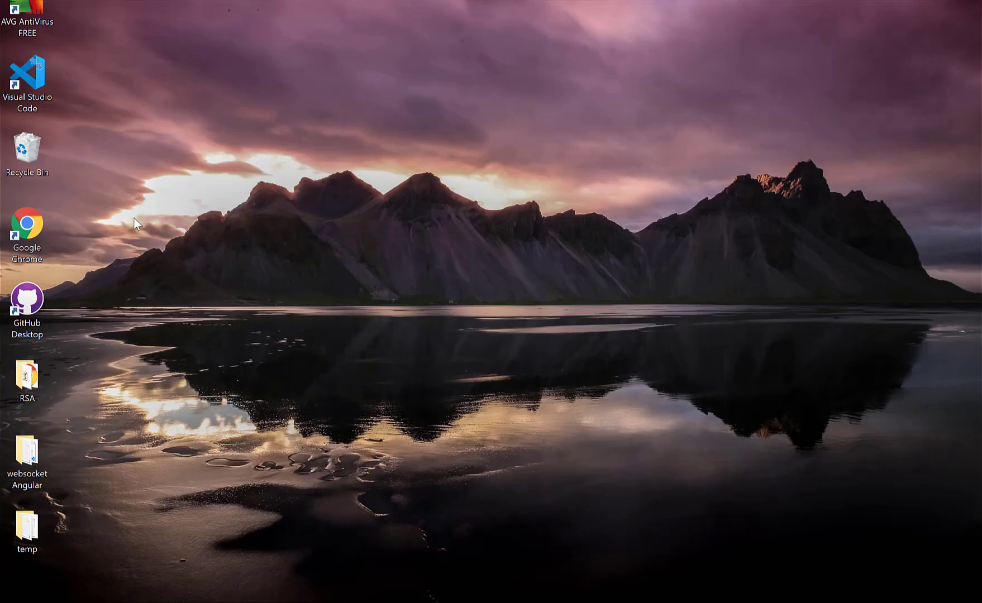
- Open the Properties of the Google Chrome desktop shortcut
{"action": "left_click", "coordinate": [26, 226]}
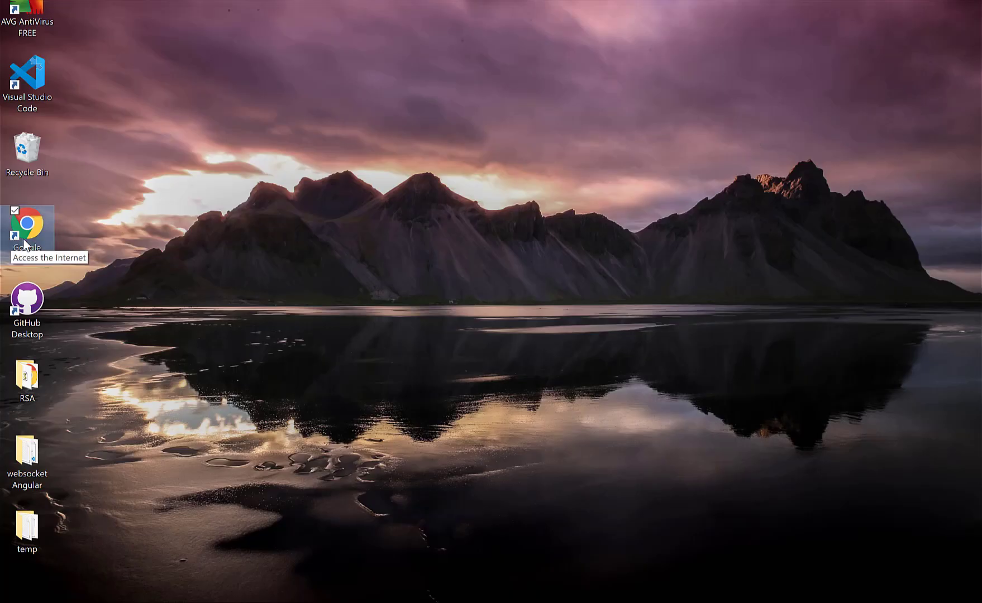
{"action": "right_click", "coordinate": [27, 227]}
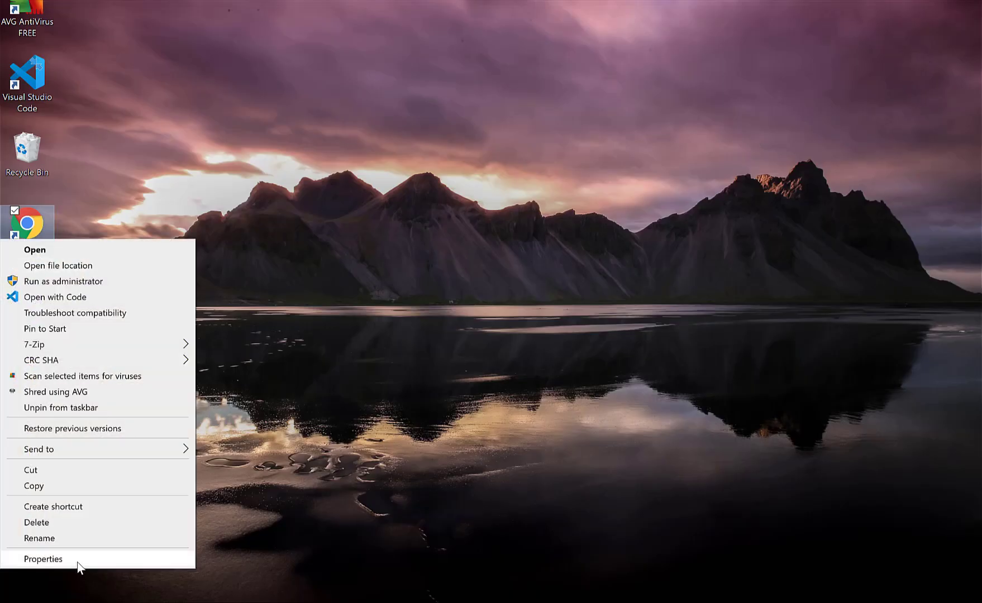
{"action": "left_click", "coordinate": [42, 559]}
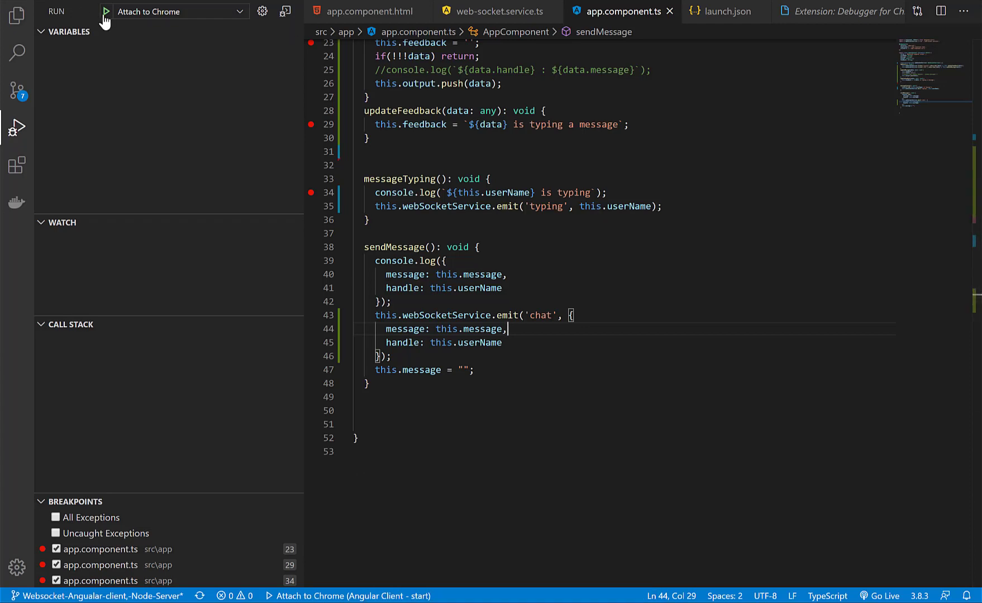
- Retry Attach to Chrome, get ECONNREFUSED on port 9222, and dismiss the error
{"action": "left_click", "coordinate": [107, 11]}
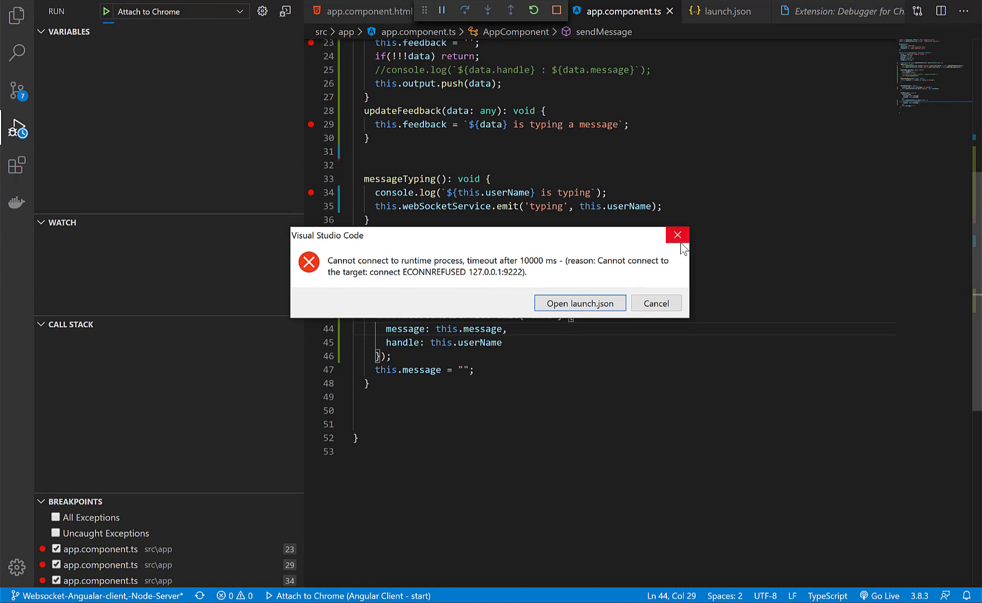
{"action": "left_click", "coordinate": [656, 303]}
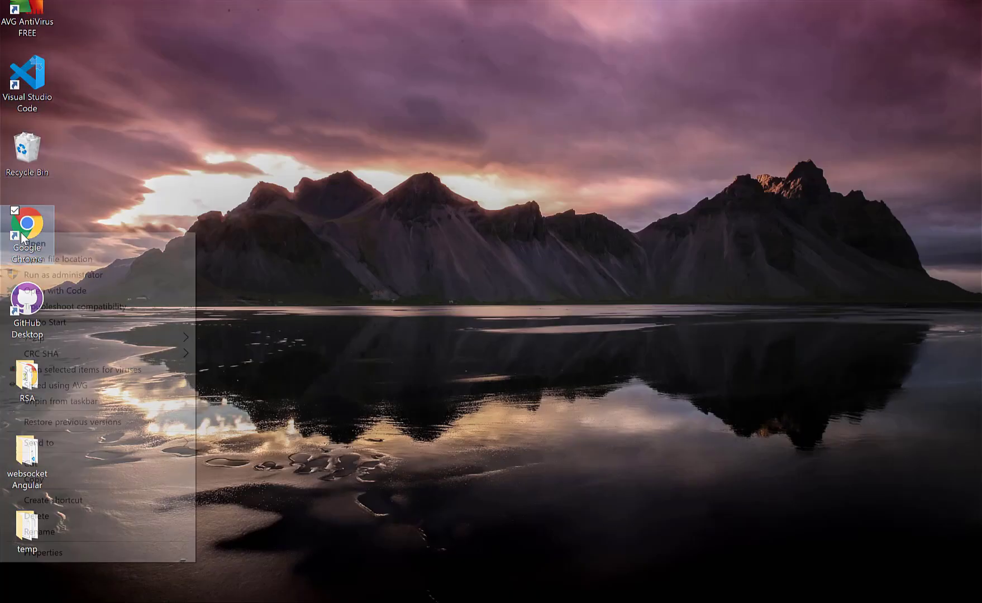
- Re-apply the shortcut target chrome.exe --remote-debugging-port=9222 with admin approval, then relaunch Chrome
{"action": "left_click", "coordinate": [46, 552]}
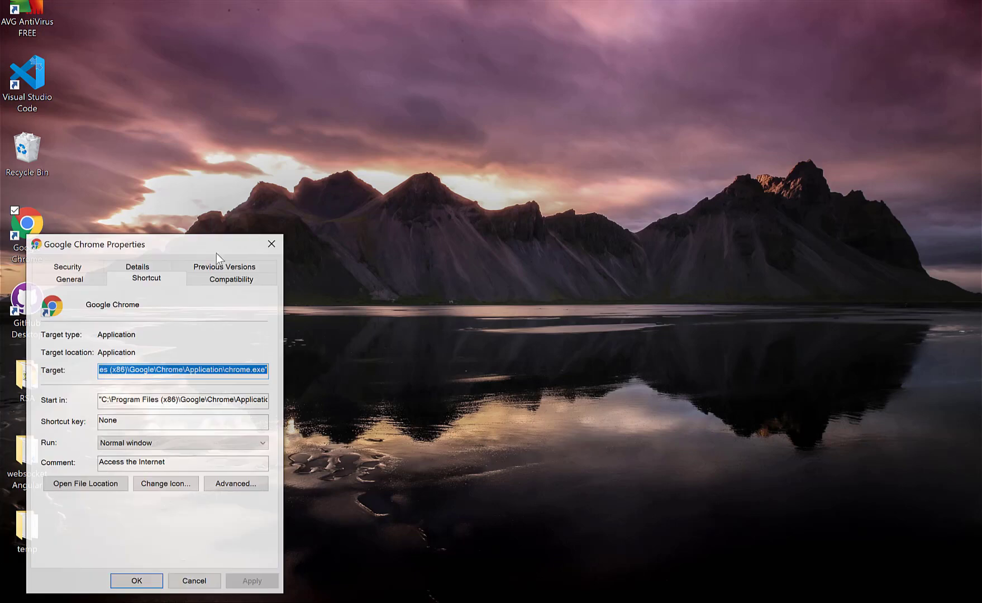
{"action": "left_click", "coordinate": [221, 370]}
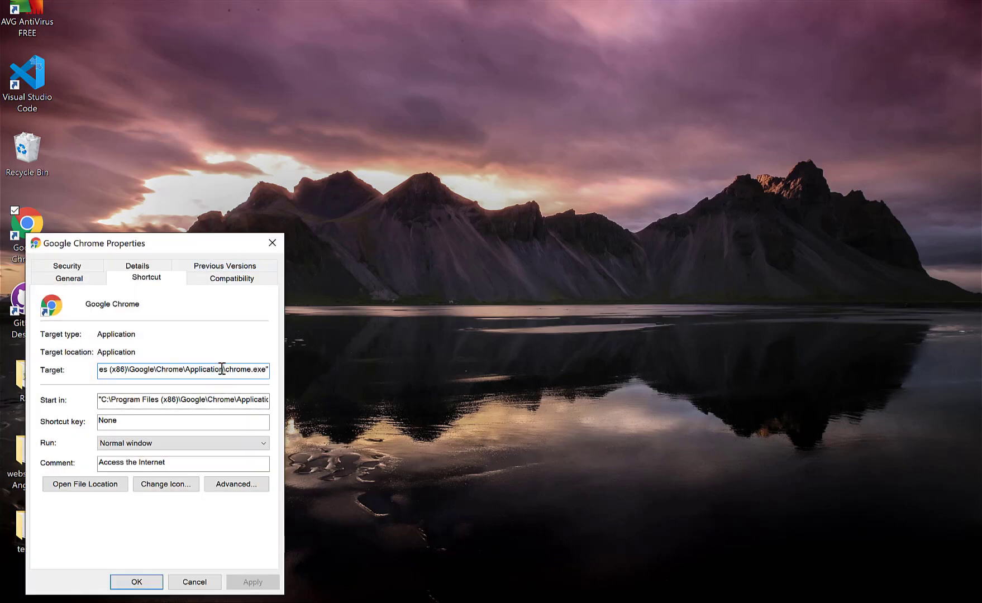
{"action": "triple_click", "coordinate": [182, 370]}
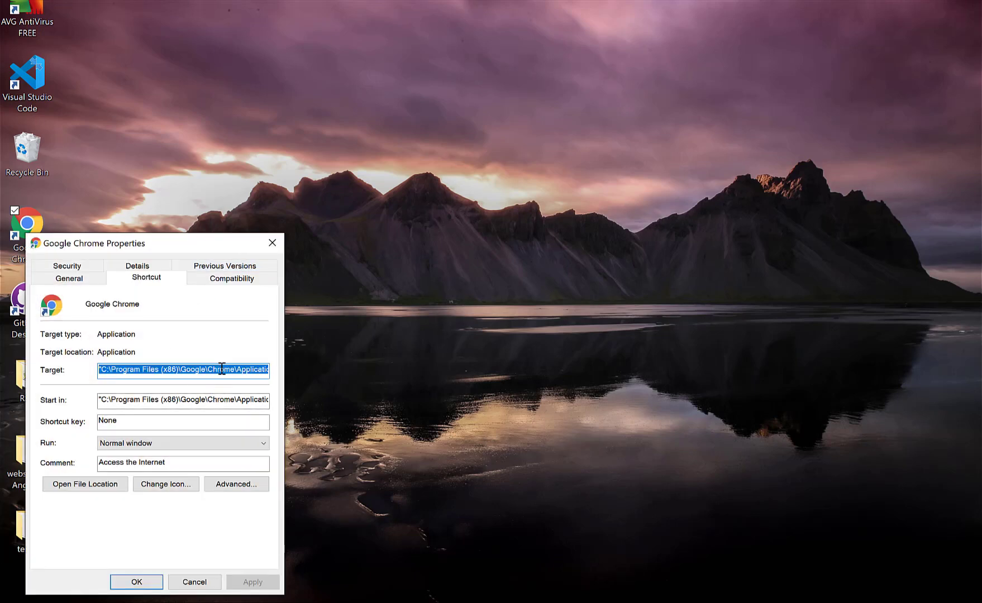
{"action": "left_click", "coordinate": [253, 583]}
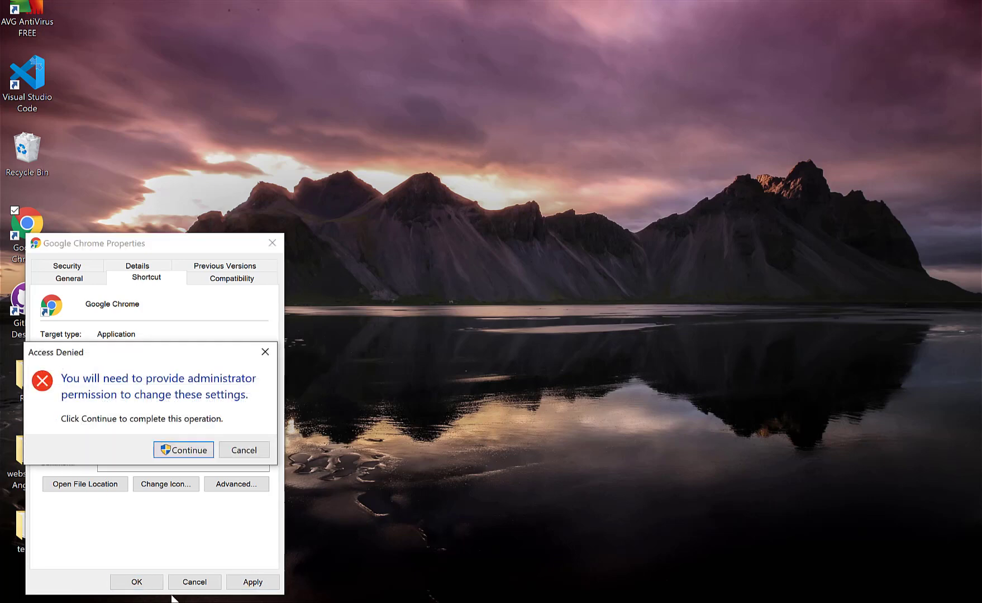
{"action": "left_click", "coordinate": [184, 449]}
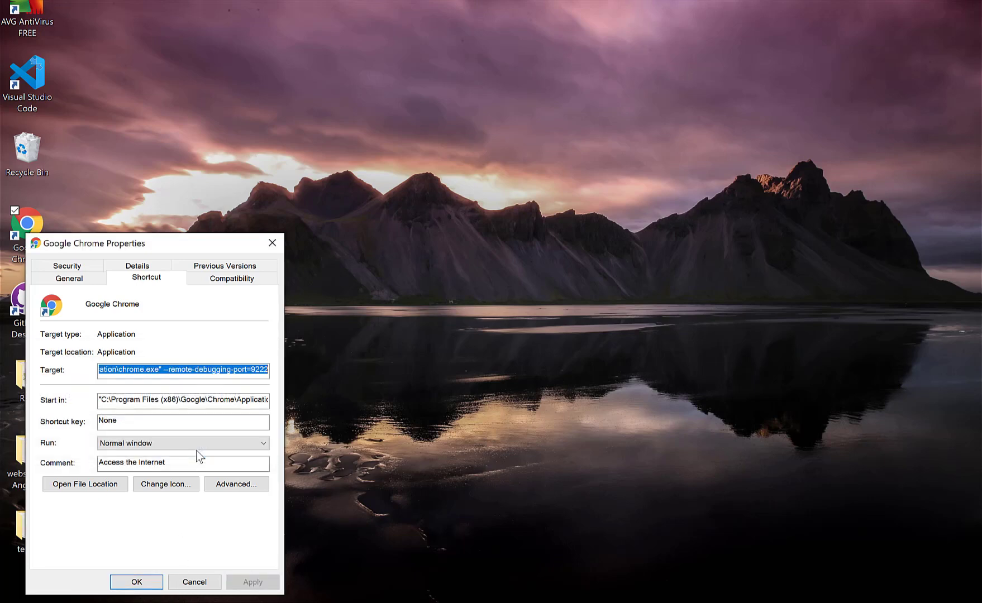
{"action": "left_click", "coordinate": [135, 582]}
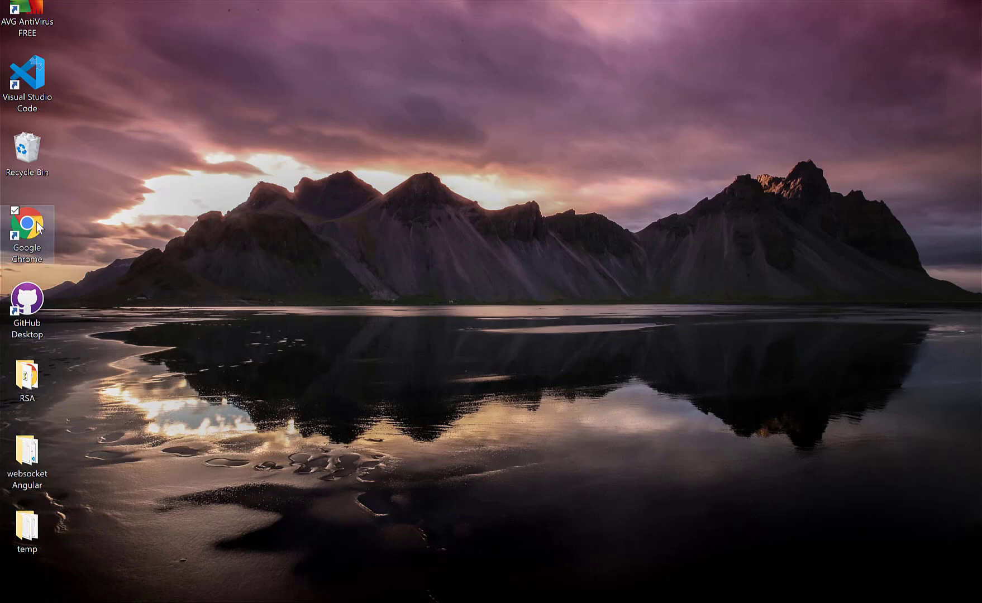
{"action": "double_click", "coordinate": [28, 230]}
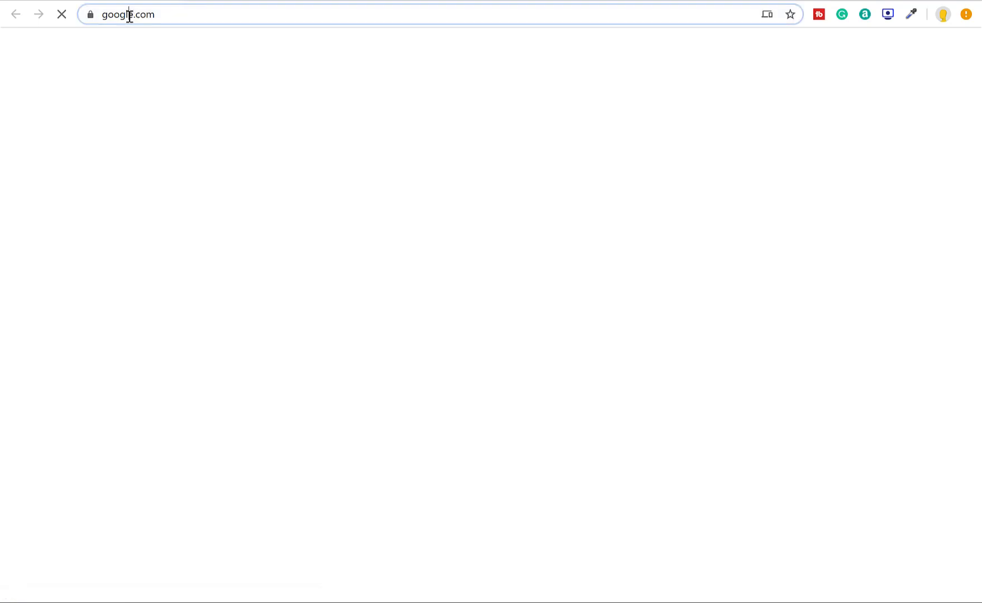
- Load the chat client at localhost:4200 and enter the handle 'Biswa'
{"action": "type", "text": "localhost:4200"}
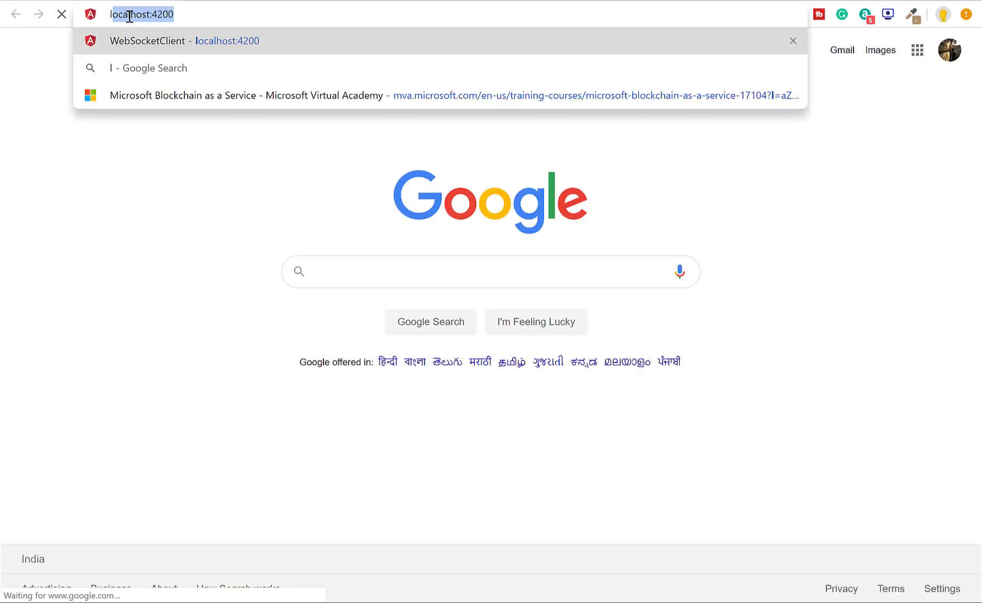
{"action": "key", "text": "Enter"}
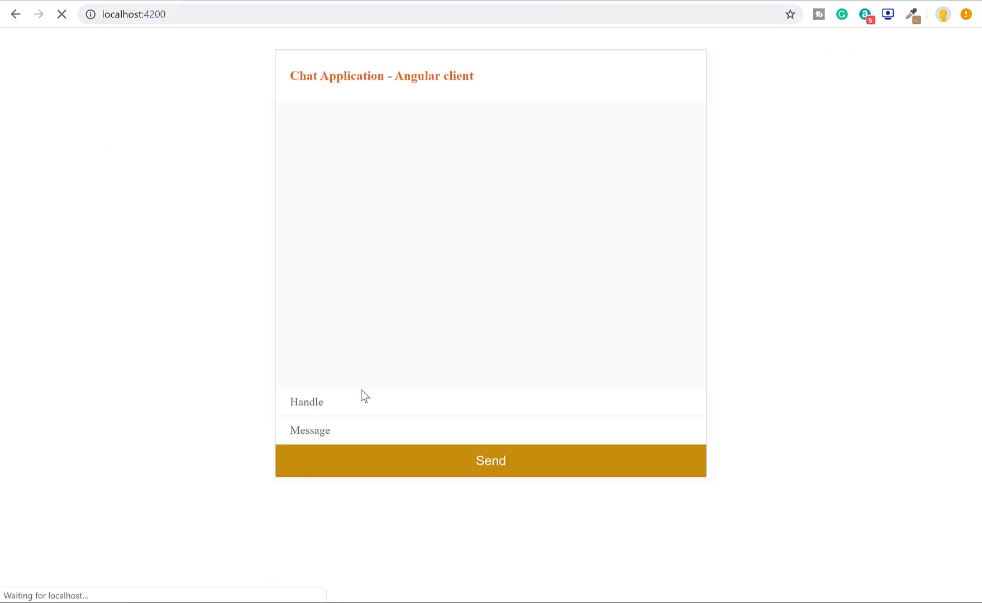
{"action": "left_click", "coordinate": [366, 402]}
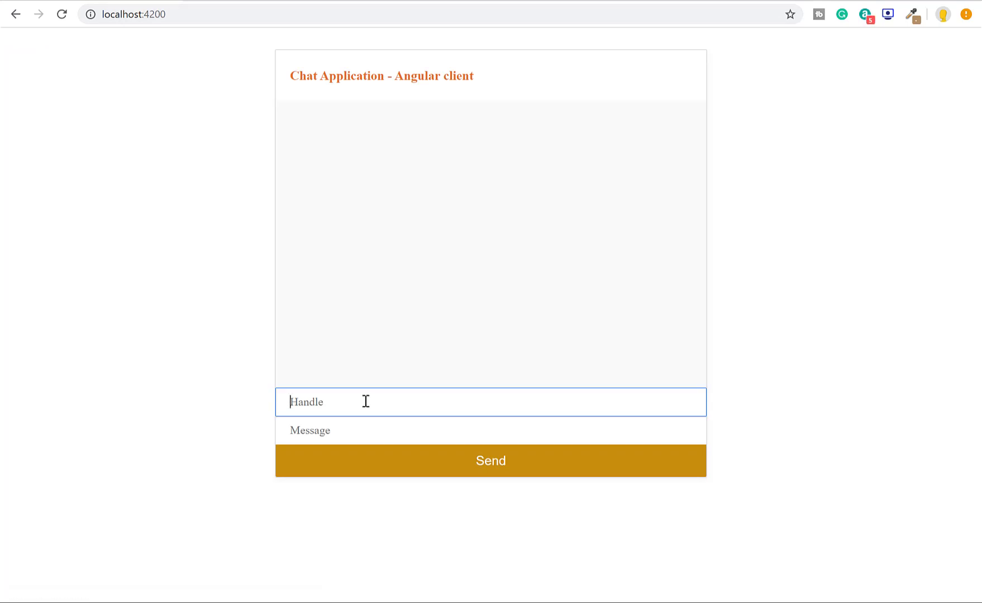
{"action": "type", "text": "Biswa"}
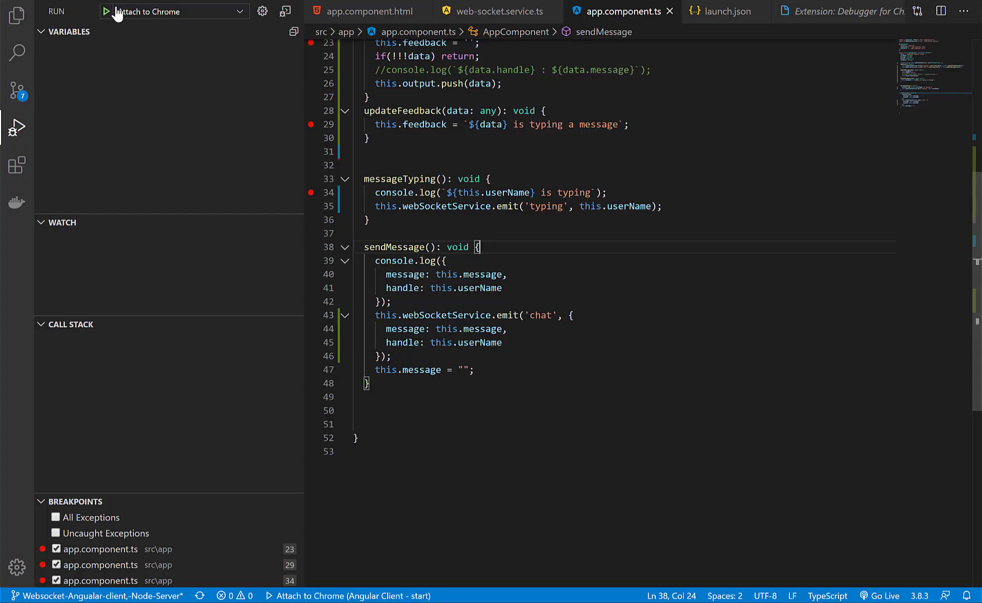
- Start the Attach to Chrome debug session against the debug-enabled browser
{"action": "left_click", "coordinate": [106, 11]}
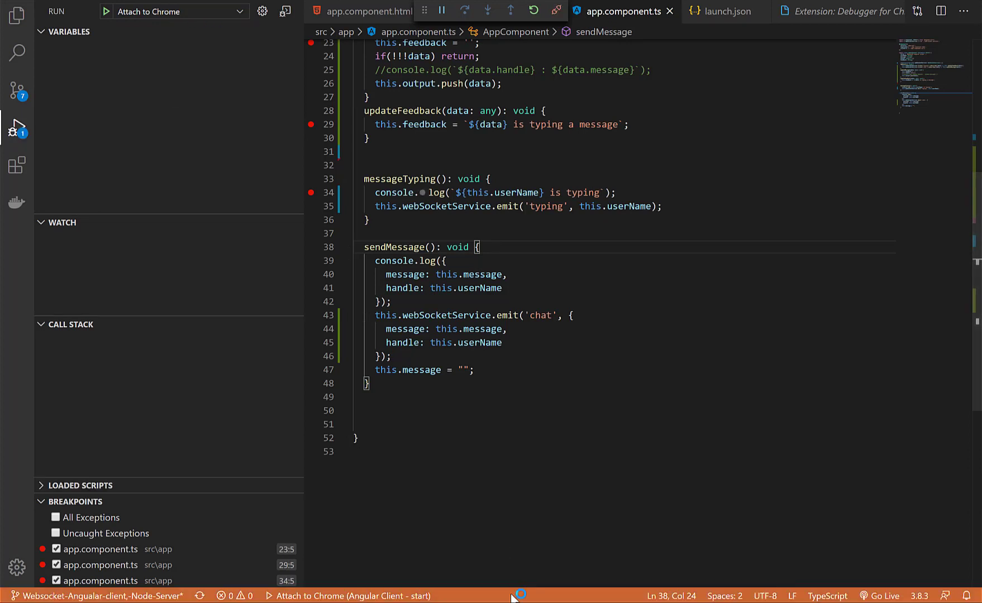
{"action": "mouse_move", "coordinate": [518, 539]}
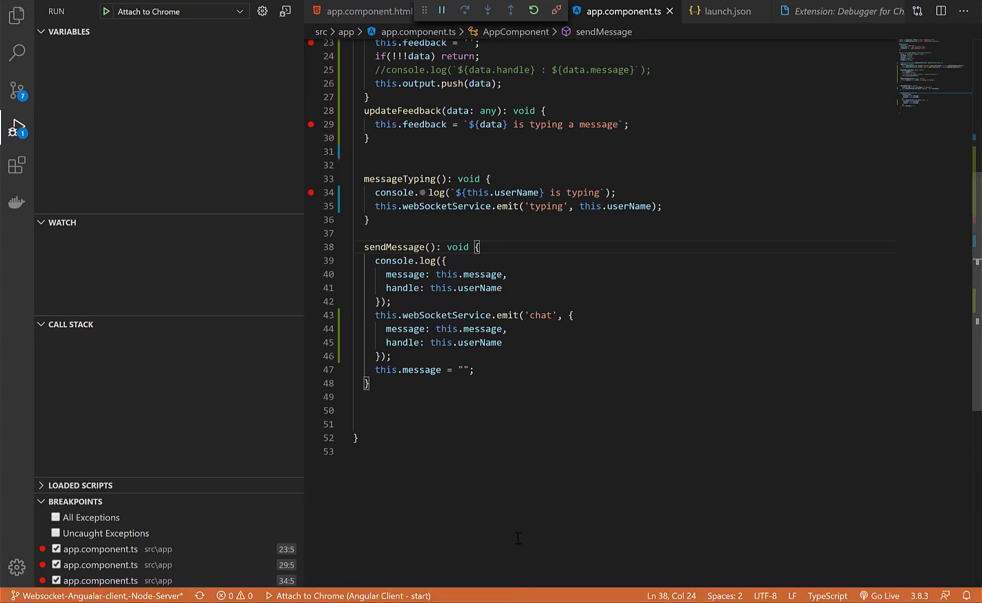